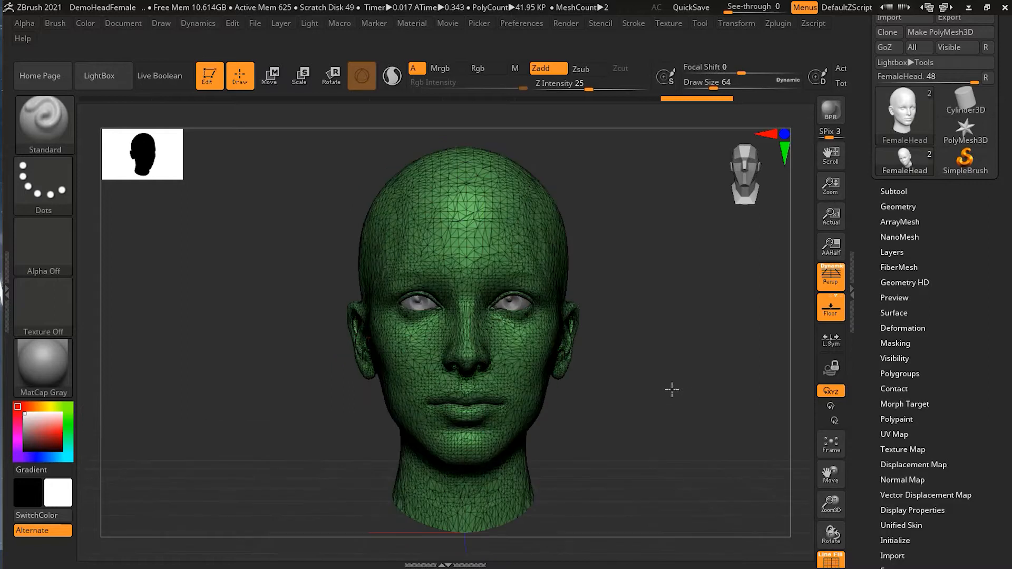
Turn off the PolyFrame overlay and expand the Subtool list showing head and eyes.
key(shift+f)
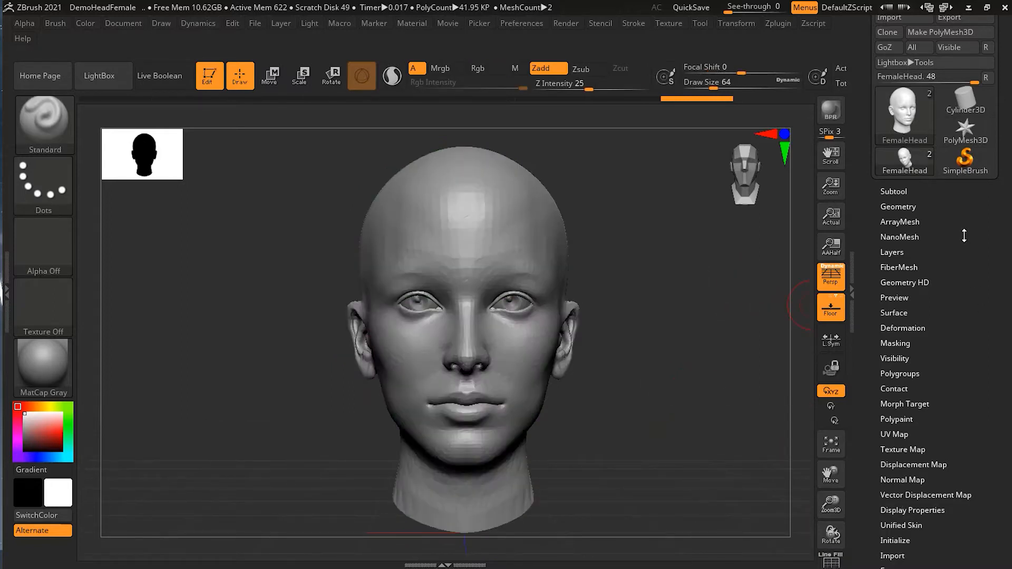
click(893, 191)
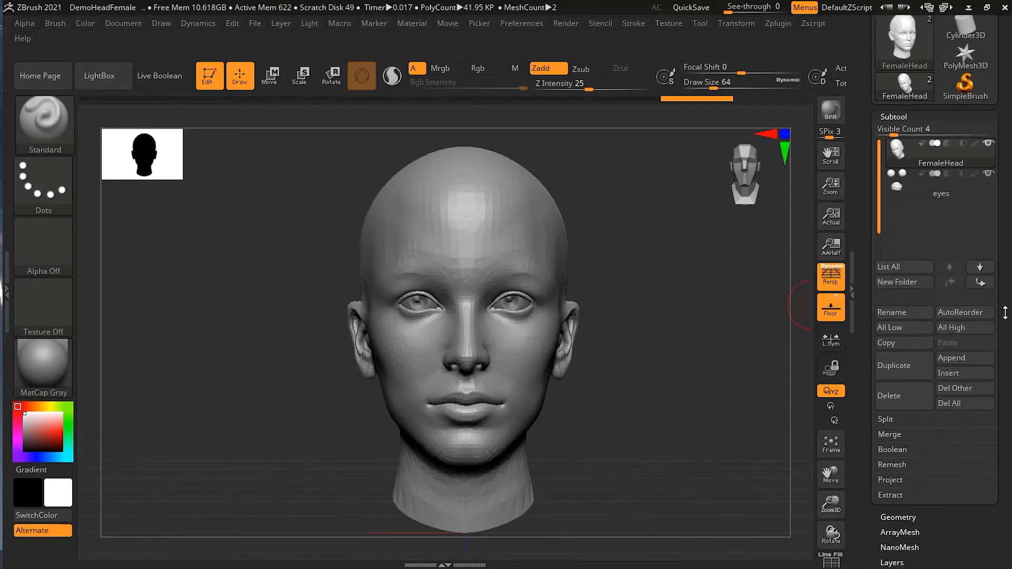
Append a Plane3D as a new subtool and shrink it to a patch over the nose bridge.
click(964, 355)
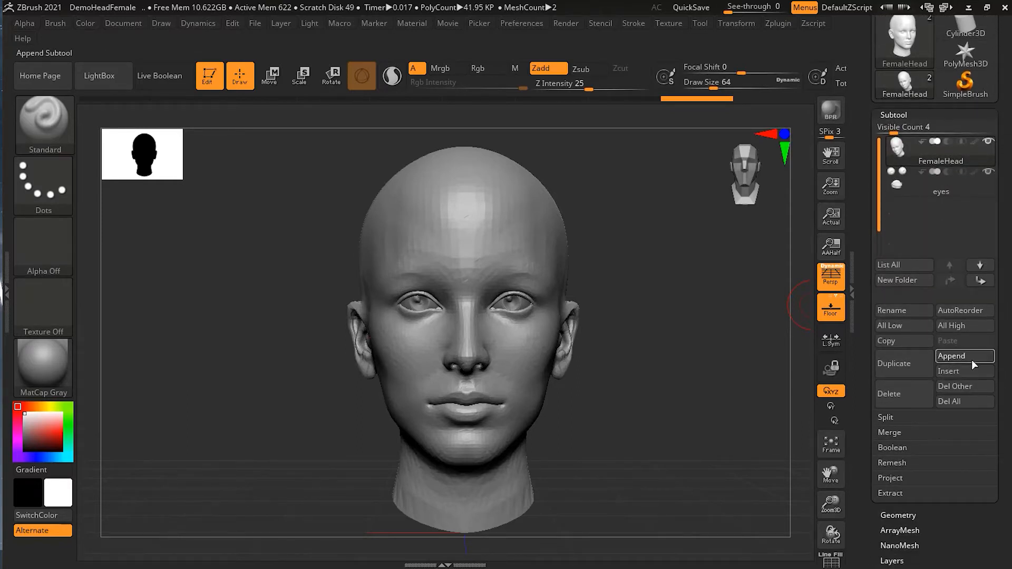
click(950, 356)
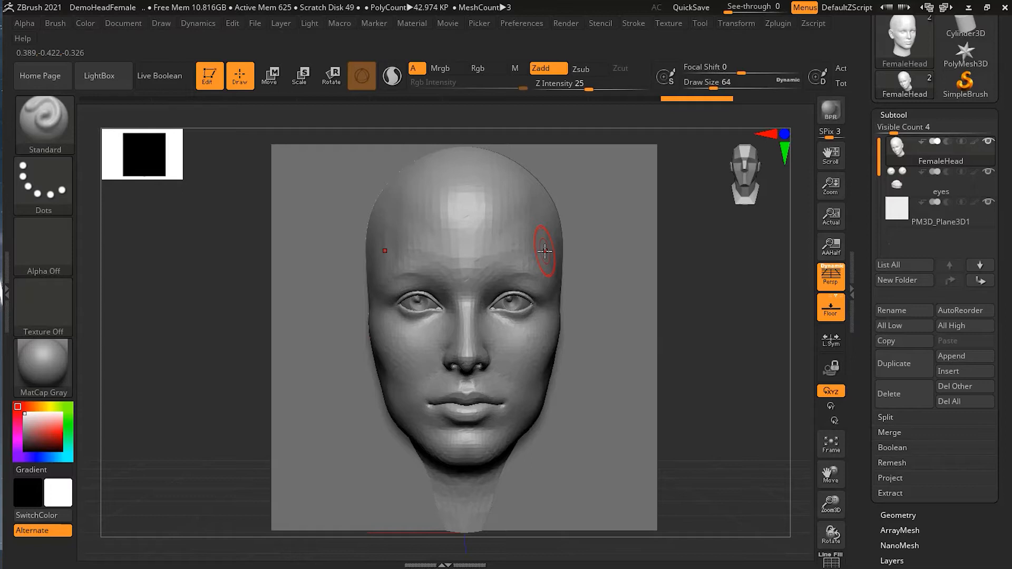
mouse_move(597, 329)
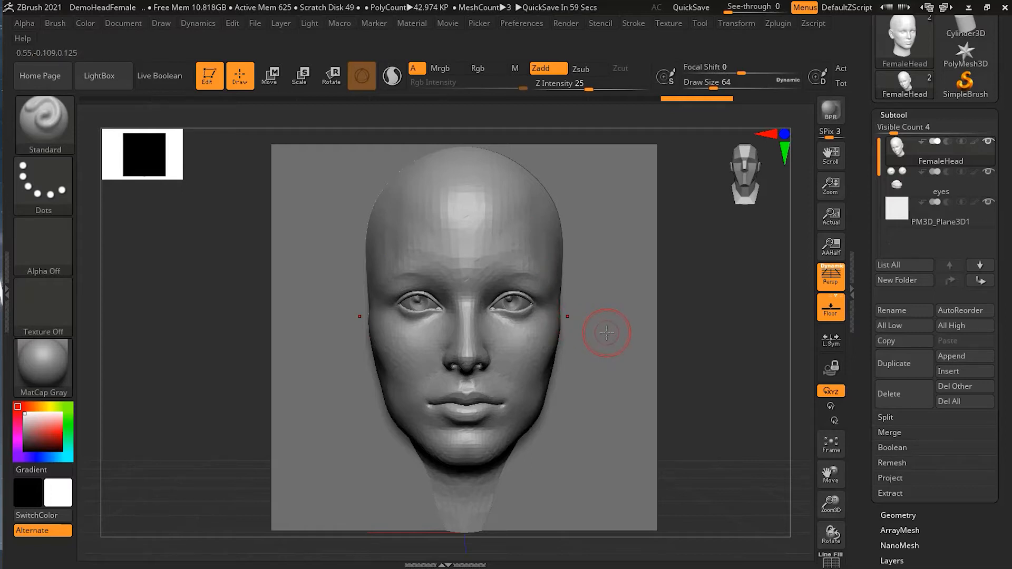
click(331, 76)
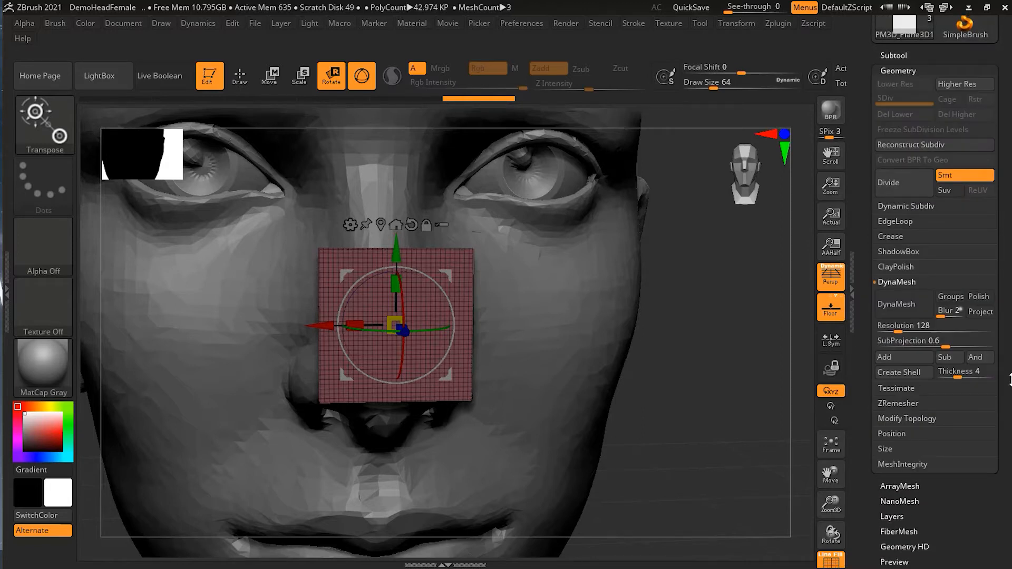
ZRemesh the plane repeatedly at target polygon count 0.1 into a coarse even quad grid.
click(897, 312)
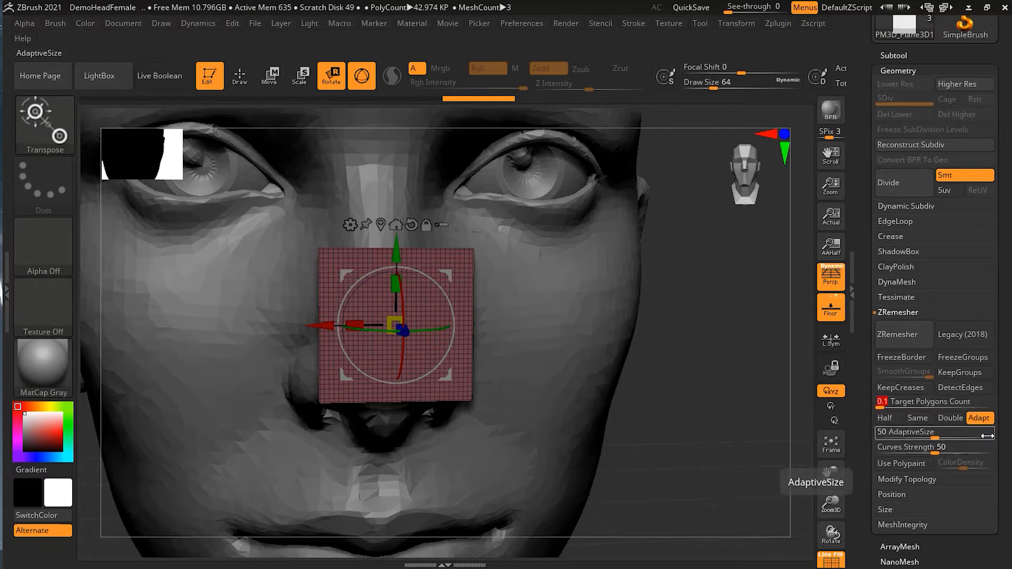
click(903, 334)
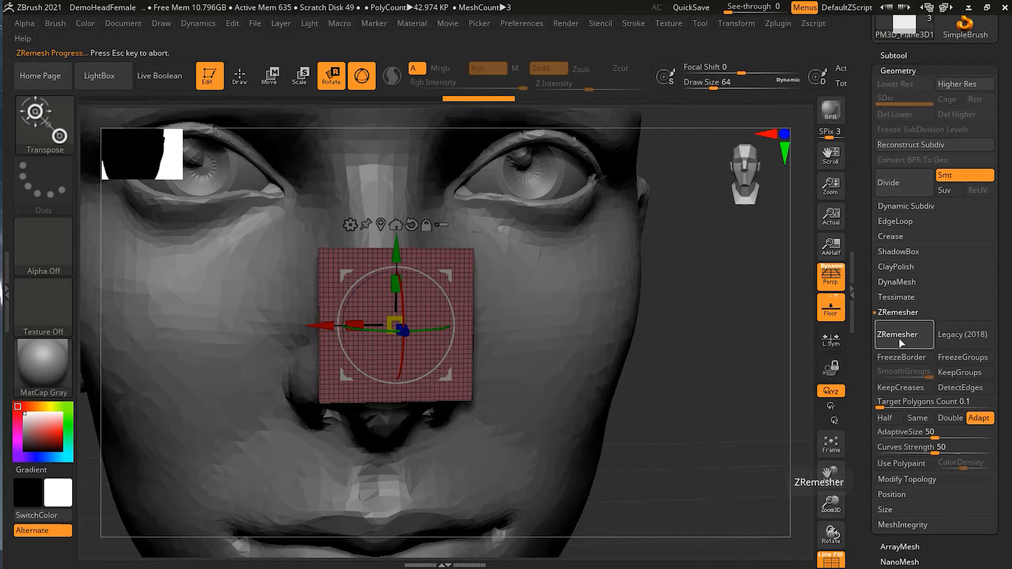
click(902, 334)
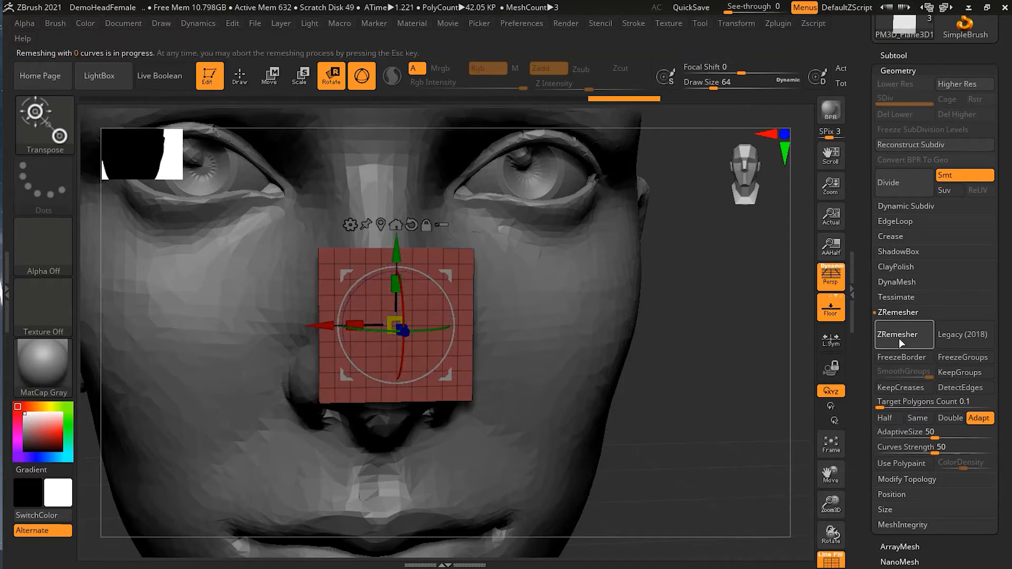
click(904, 334)
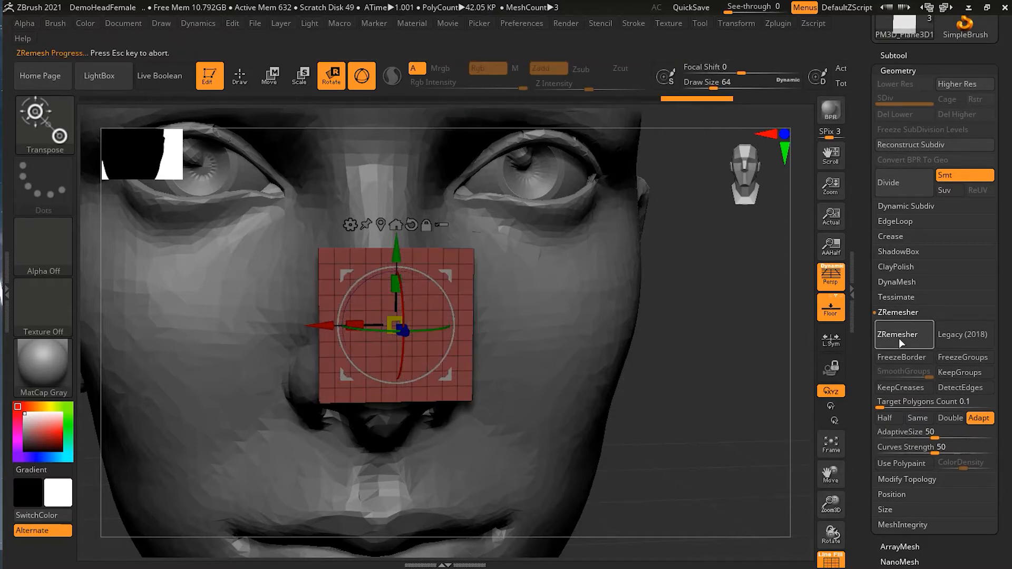
click(903, 334)
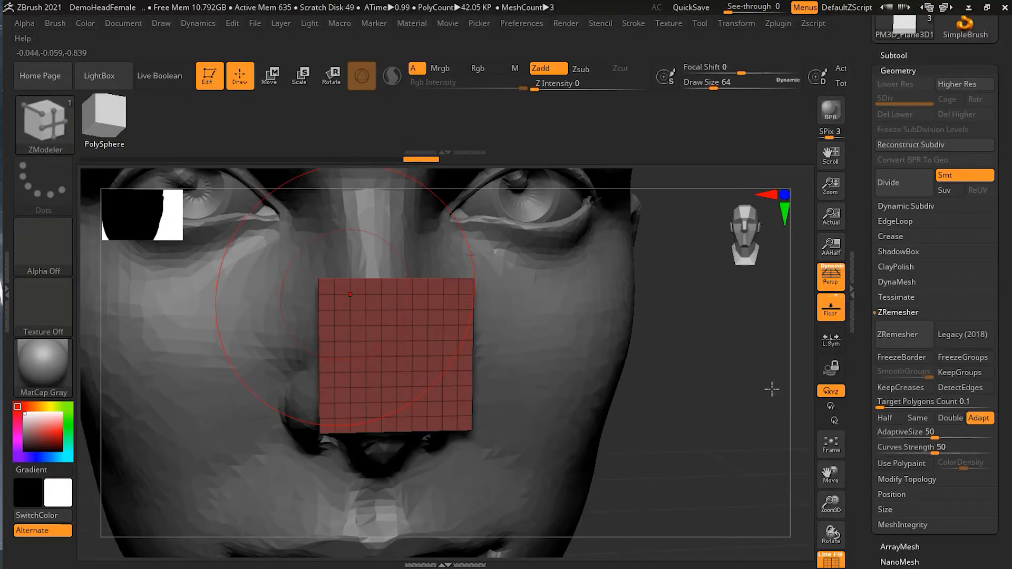
mouse_move(406, 352)
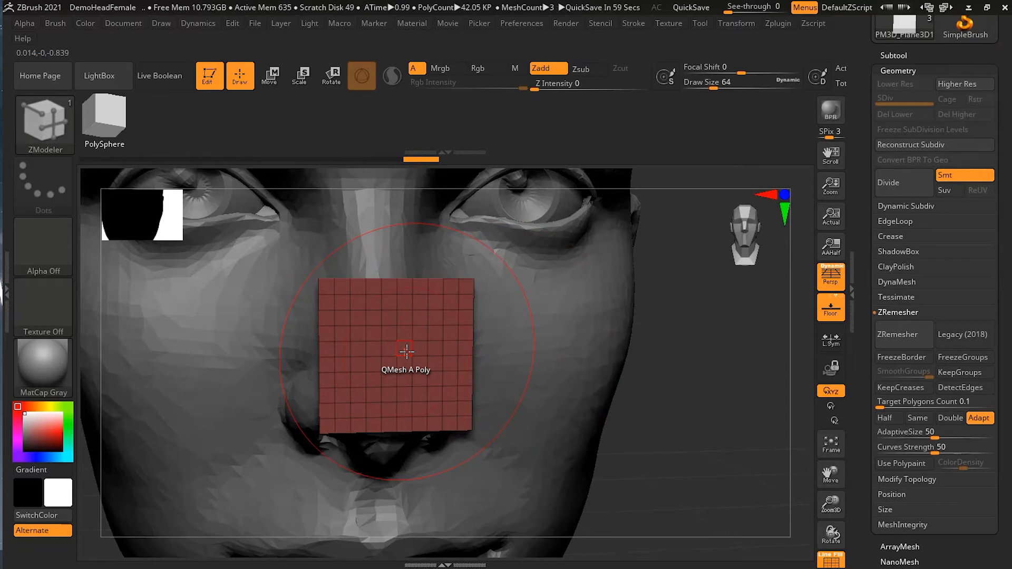
mouse_move(462, 286)
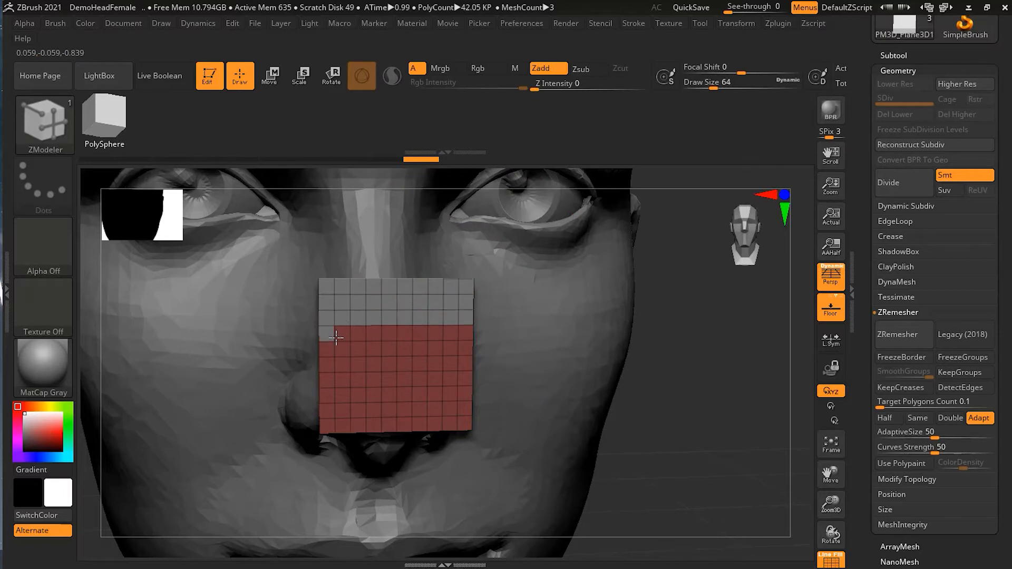
QMesh-extrude the top rows of the plane's polygons with the ZModeler brush.
drag(332, 337, 452, 424)
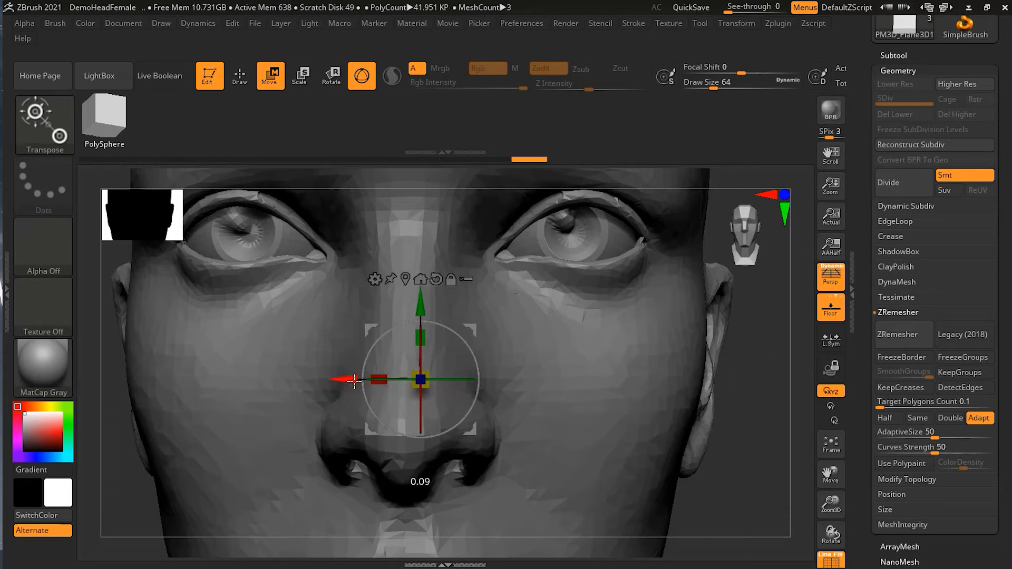
Slide the plane back and forth along the X axis until it is centred over the nose.
drag(419, 379, 408, 379)
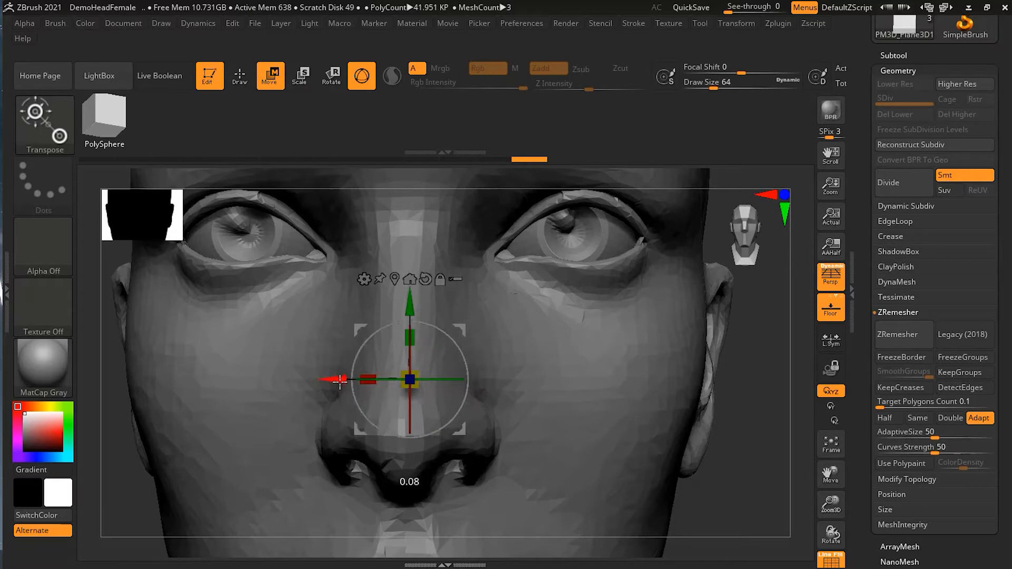
drag(410, 379, 390, 380)
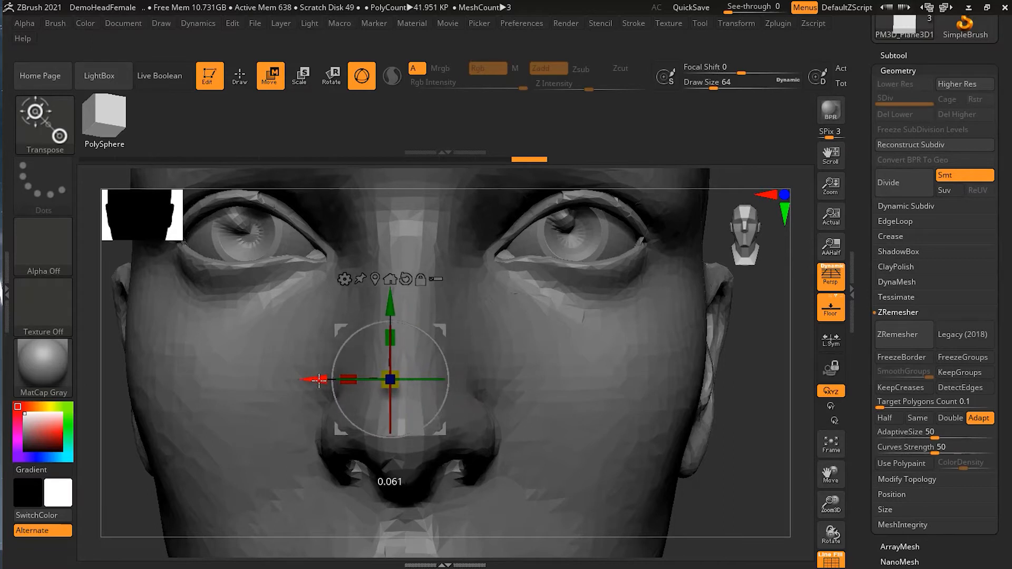
drag(390, 379, 452, 379)
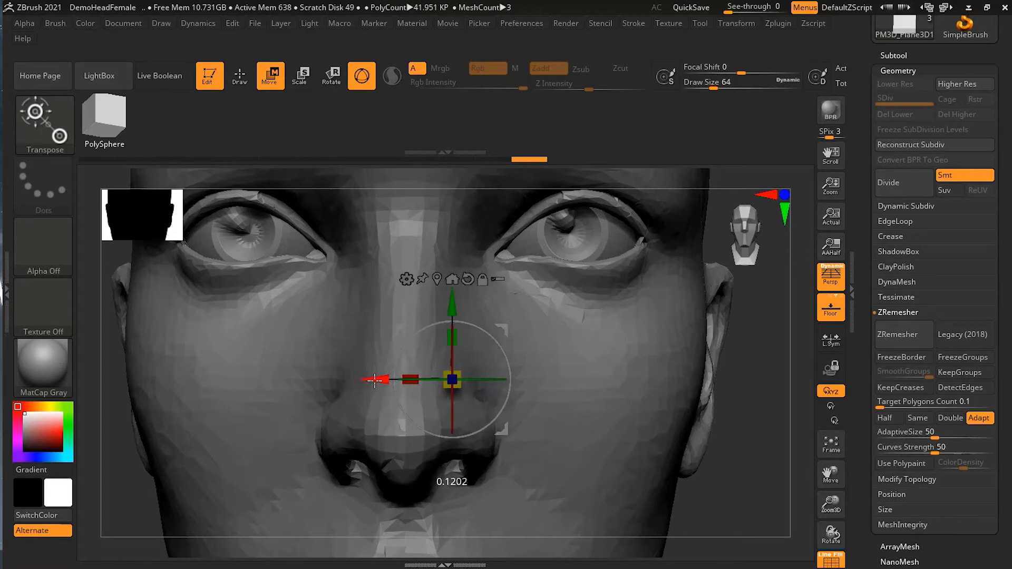
drag(452, 379, 412, 380)
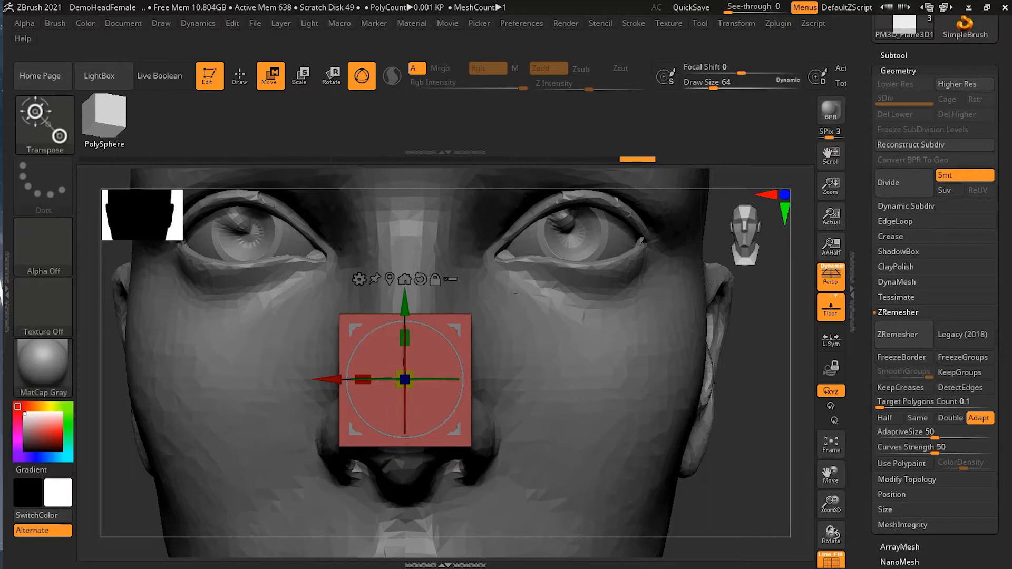
scroll(down, 3)
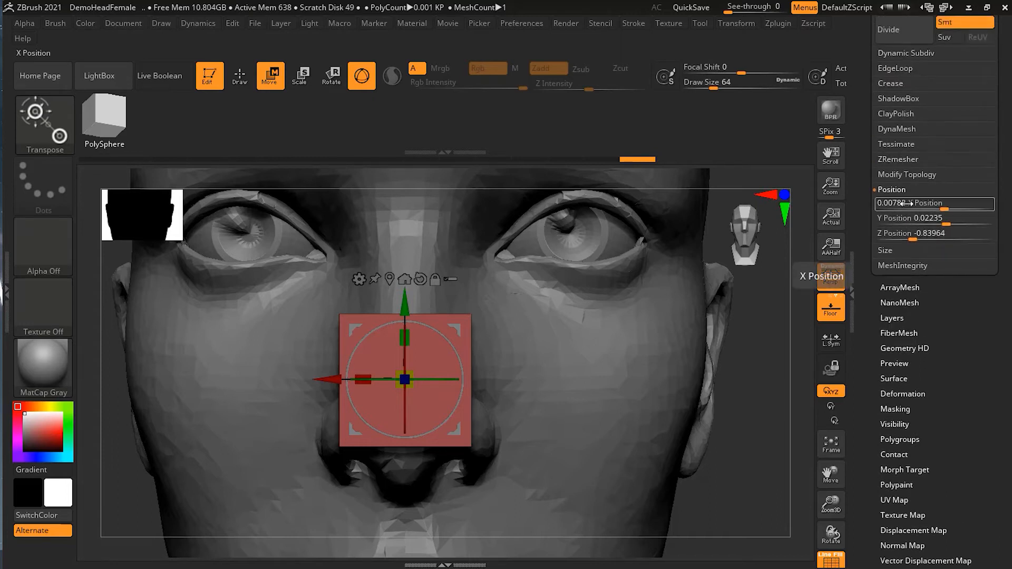
Zero the plane's X and Y position values so it is centred on the head.
click(932, 203)
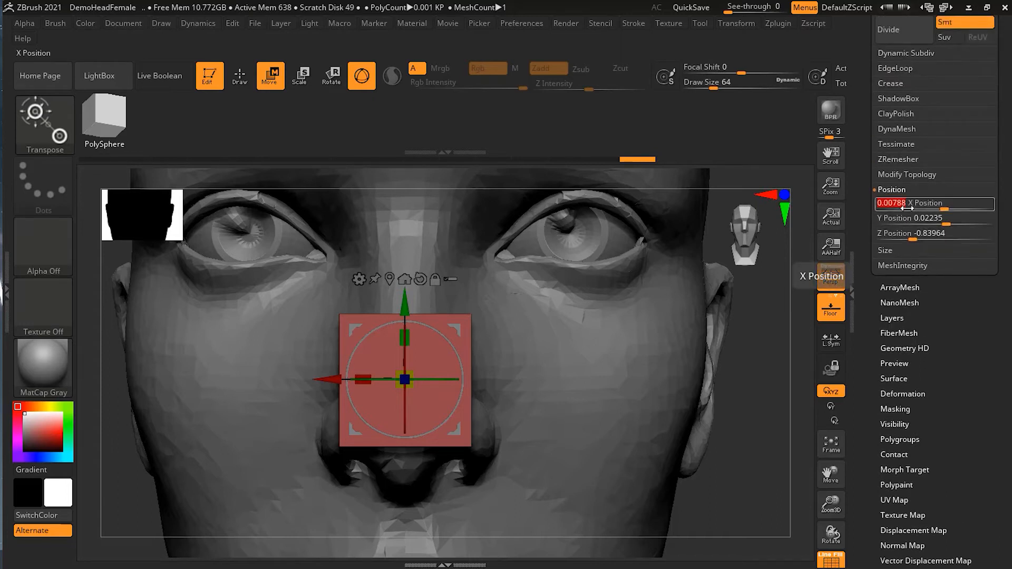
click(933, 218)
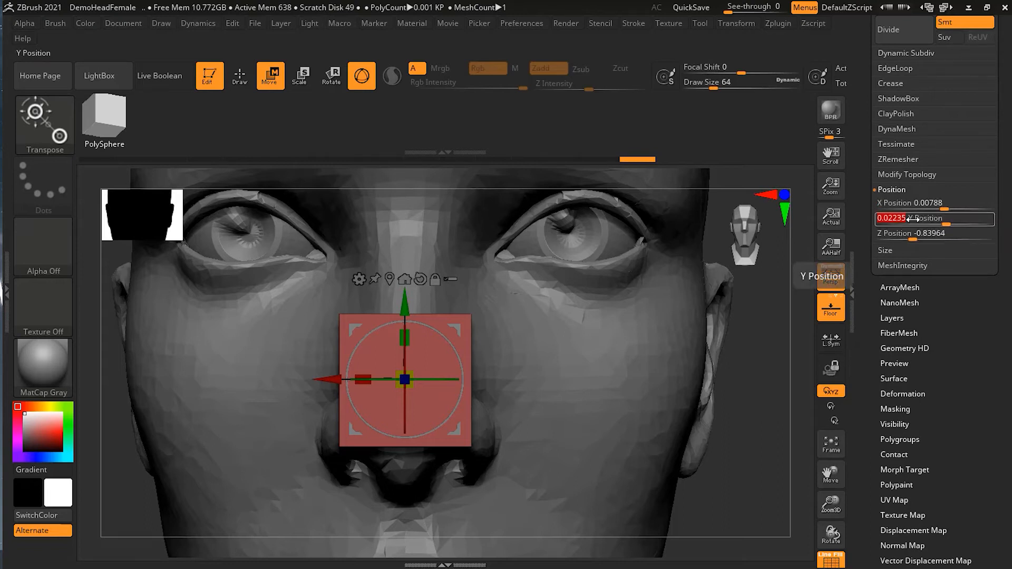
click(932, 202)
text(0)
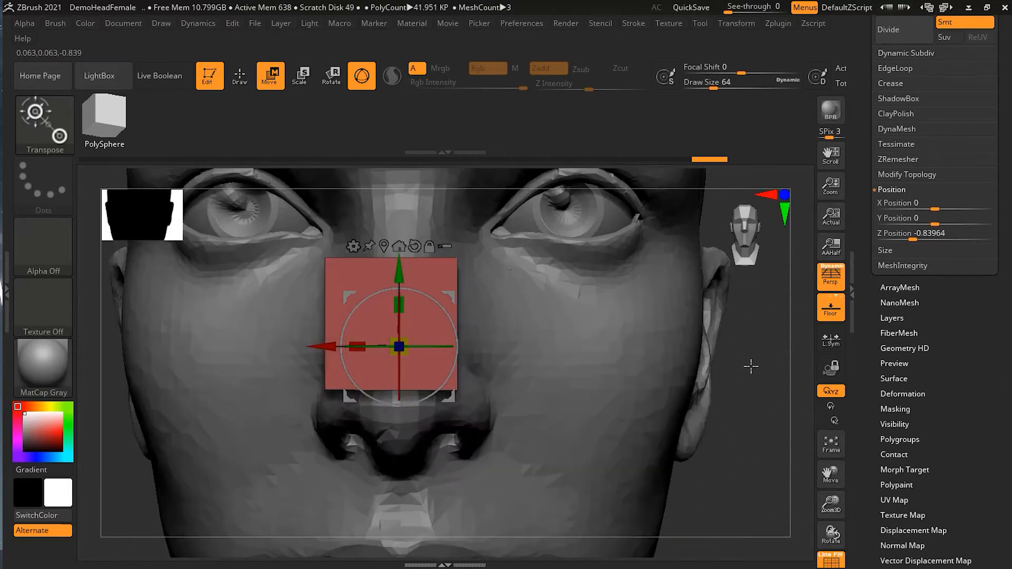
click(896, 233)
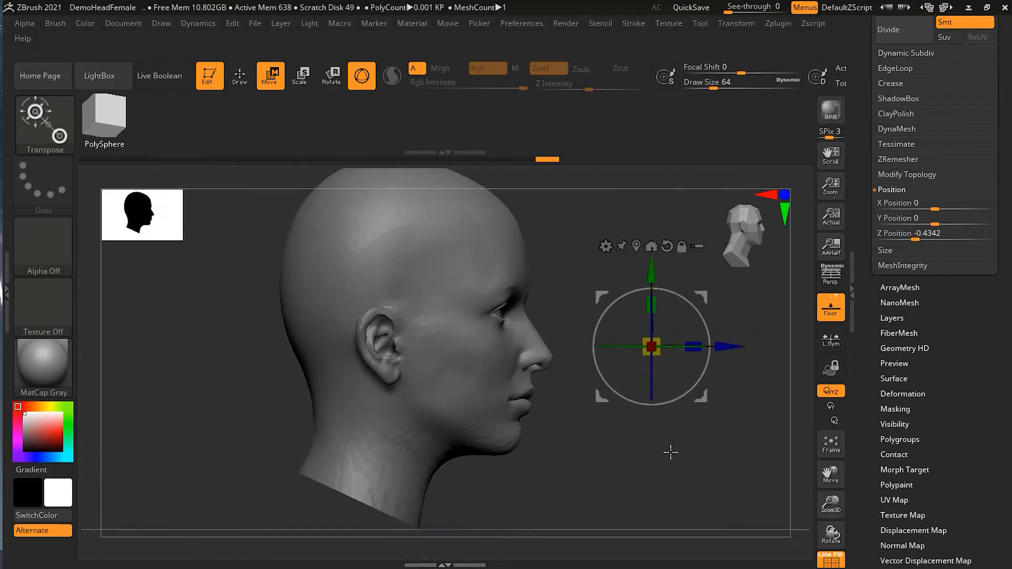
Move the plane along Z to settle it just in front of the nose.
drag(650, 346, 445, 363)
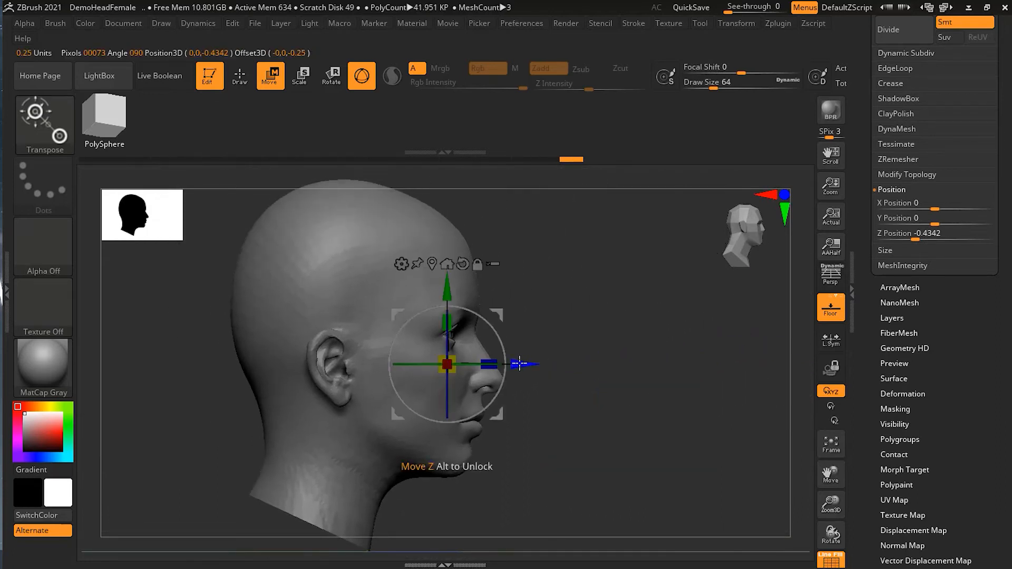
drag(445, 364, 529, 363)
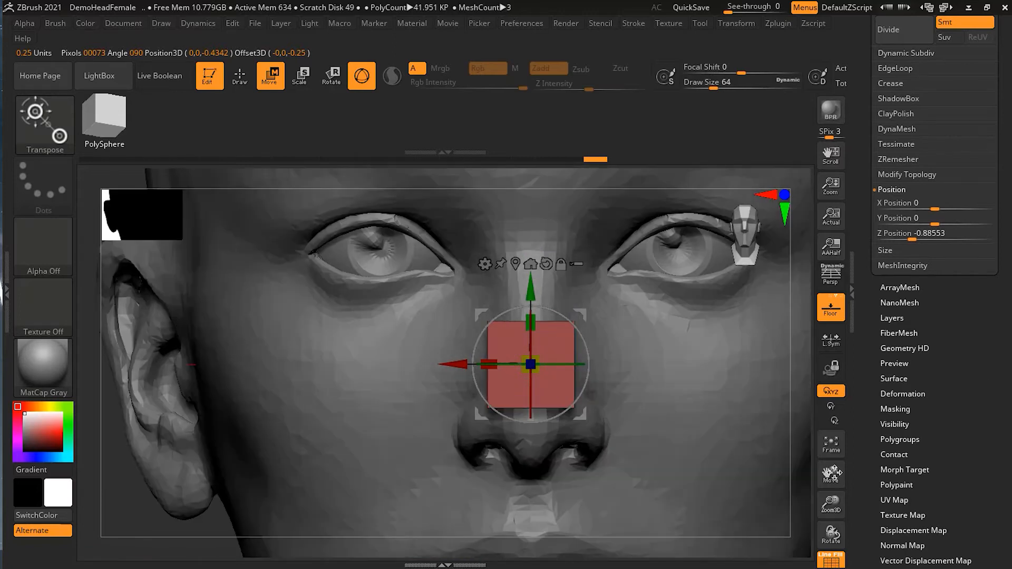
mouse_move(831, 277)
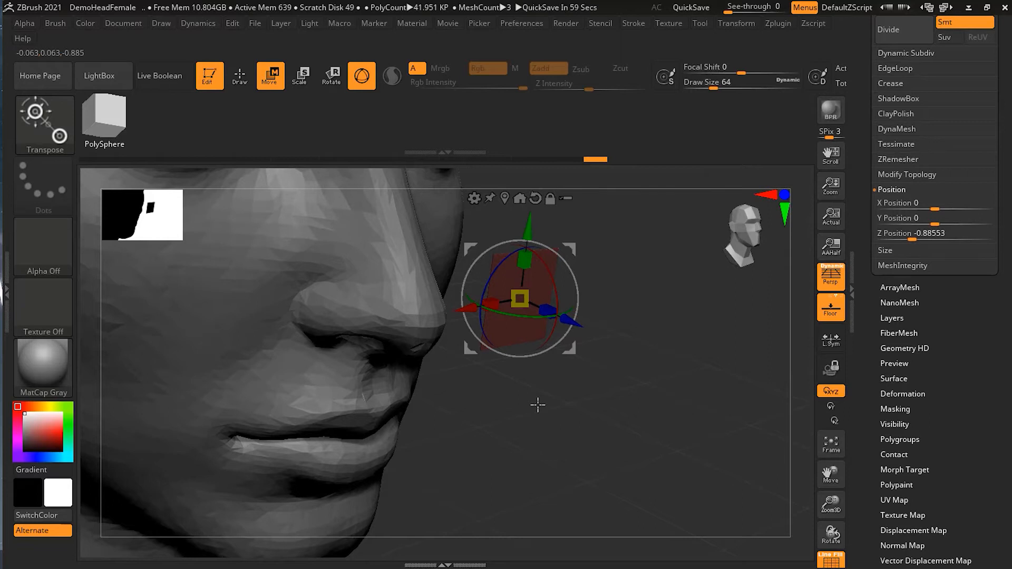
Switch to the ZModeler brush and bring up its polygon actions menu on the plane.
click(239, 75)
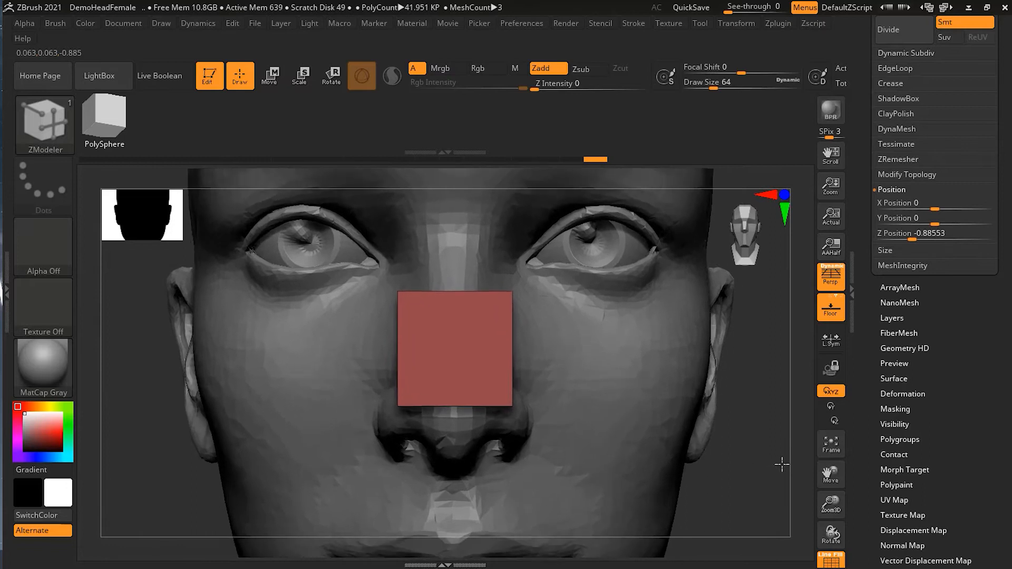
mouse_move(450, 354)
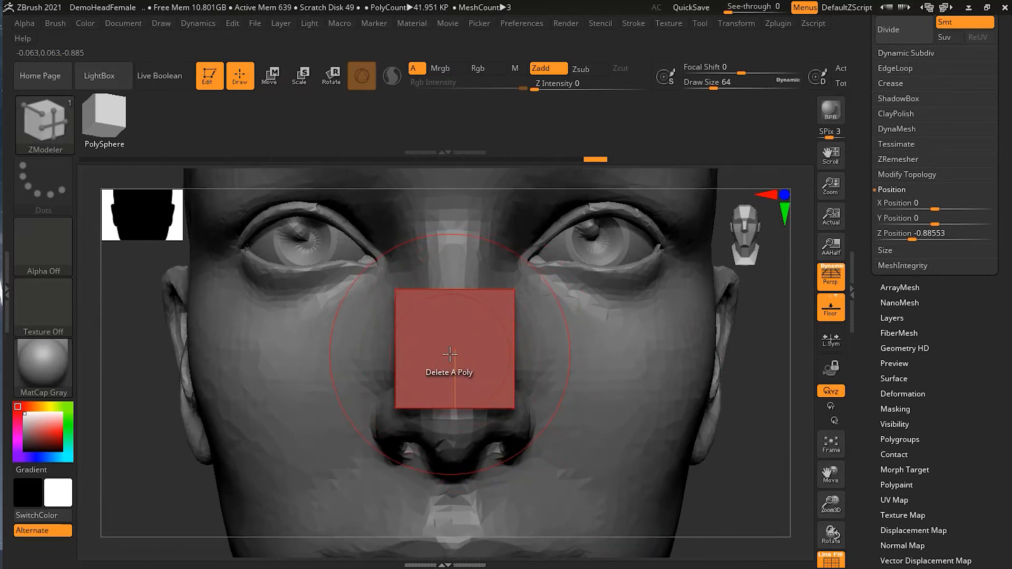
click(450, 353)
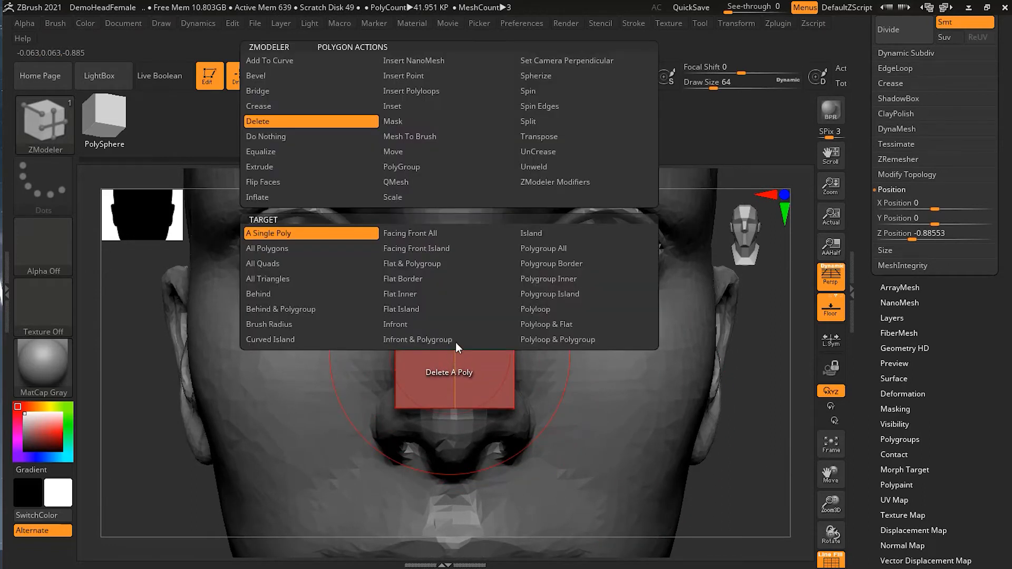
mouse_move(447, 309)
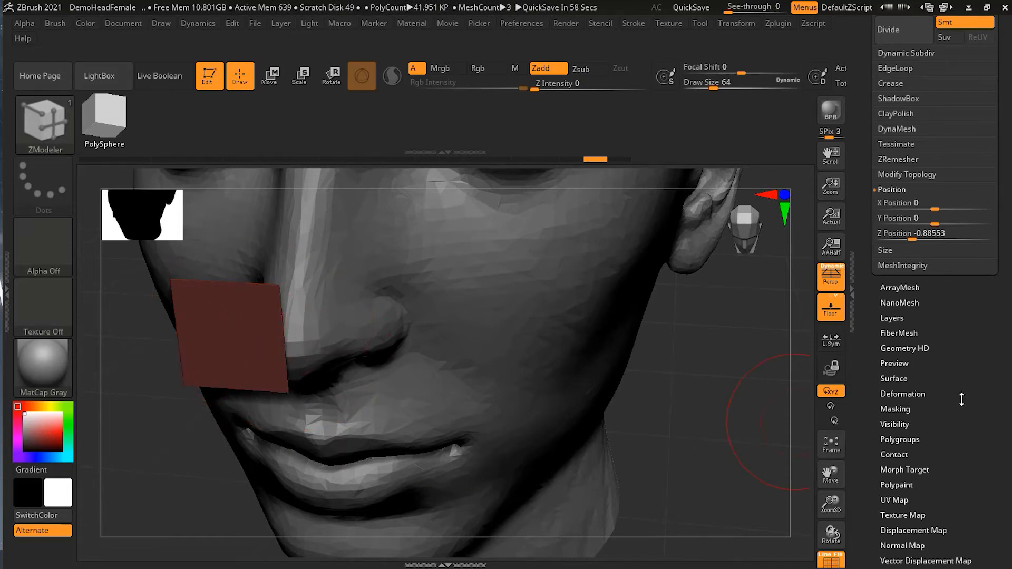
Enable Dynamic Subdiv for the plane in the Geometry palette.
scroll(down, 3)
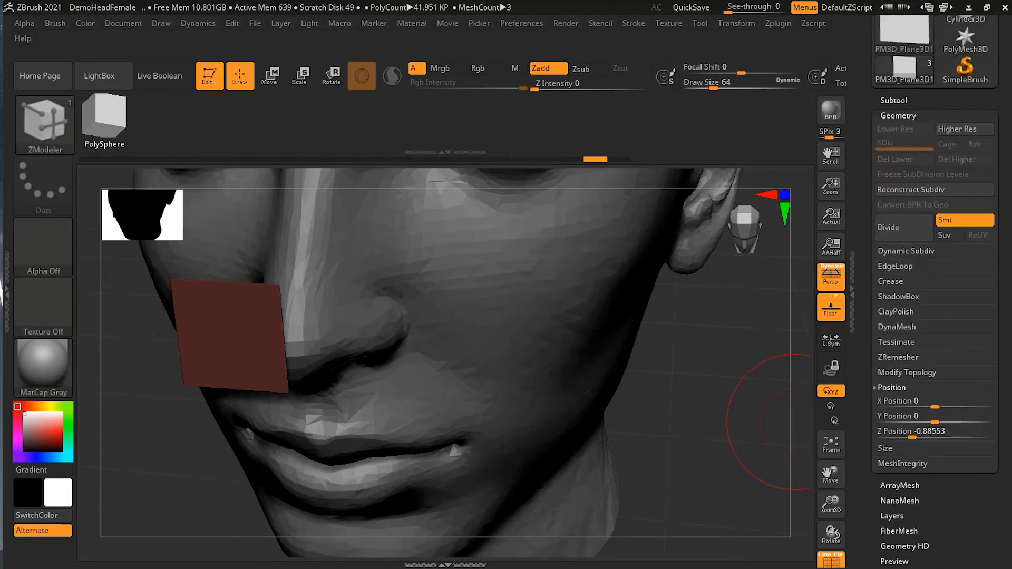
click(906, 251)
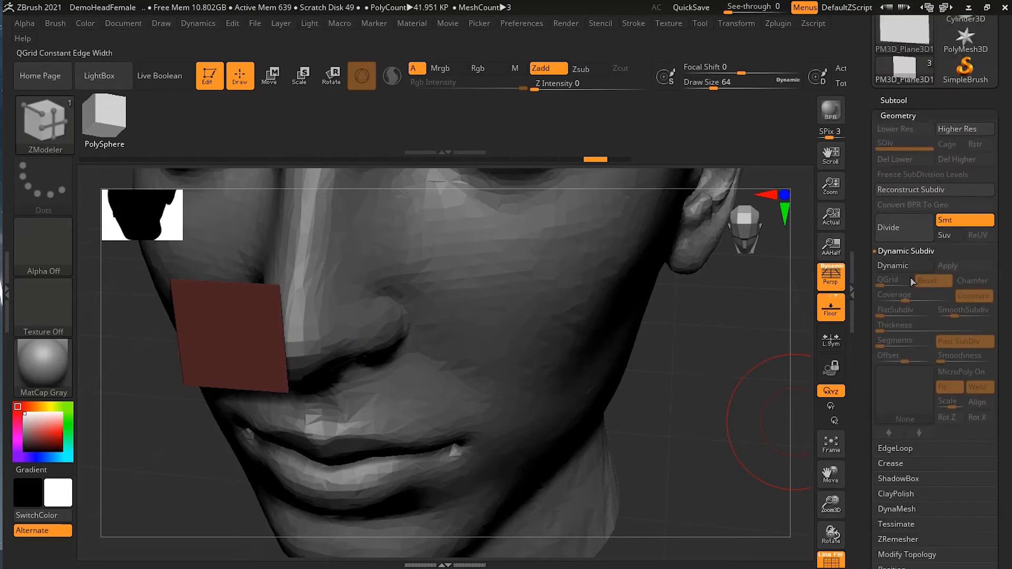
click(904, 265)
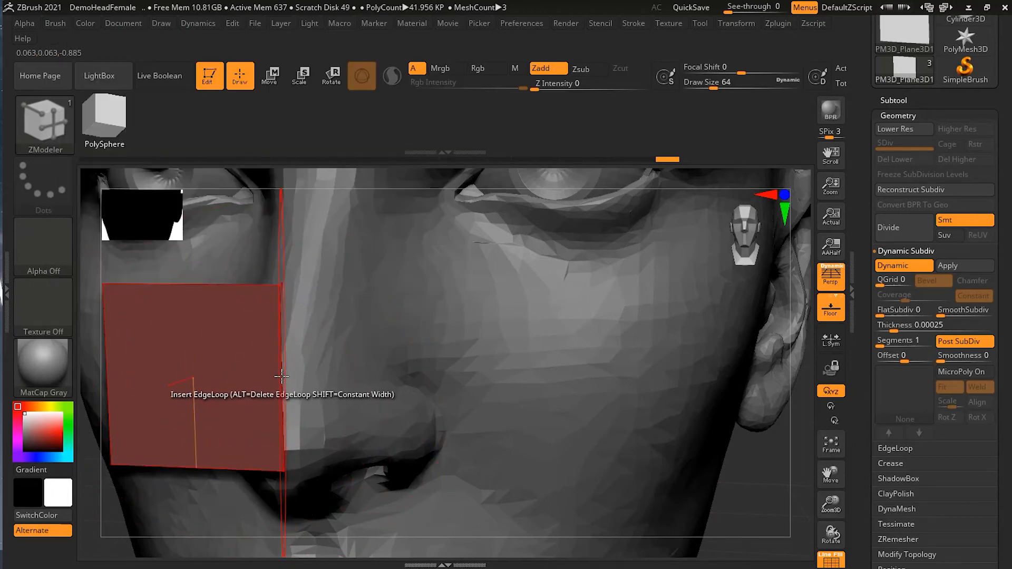
Set the edge action to Extrude with Snap To Surface and pull an edge into a new row of faces.
click(280, 377)
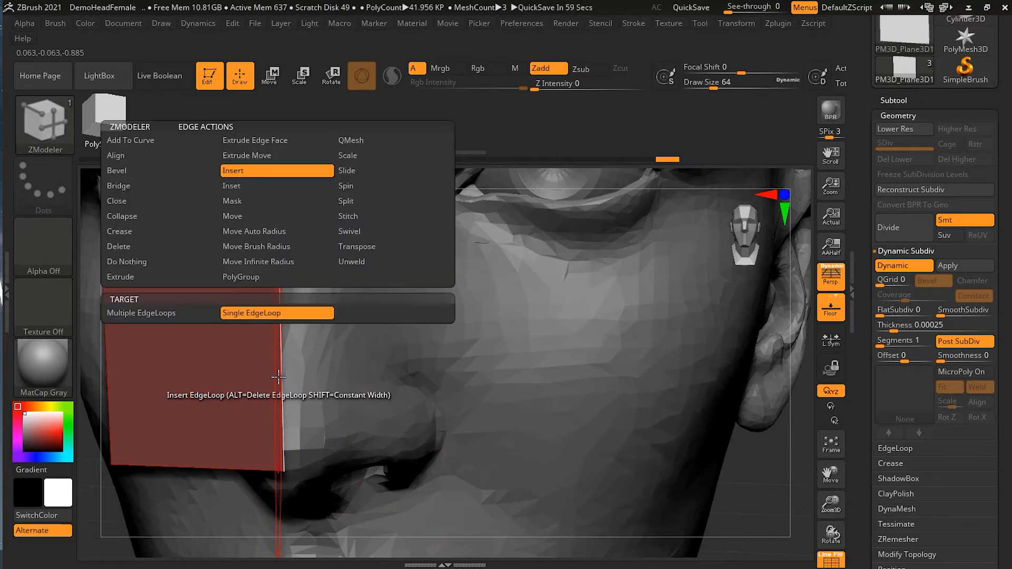
mouse_move(276, 262)
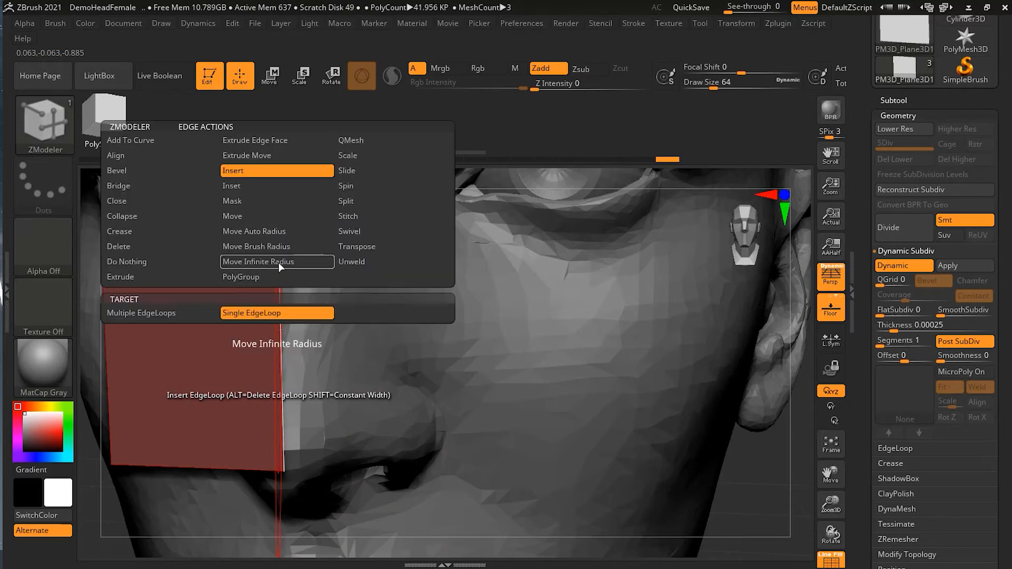
click(121, 277)
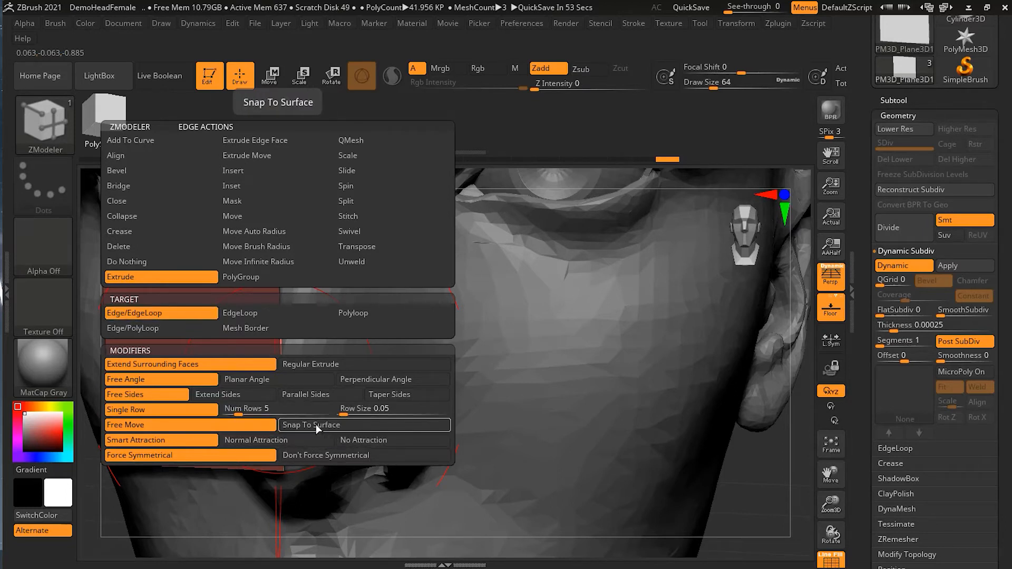
click(315, 424)
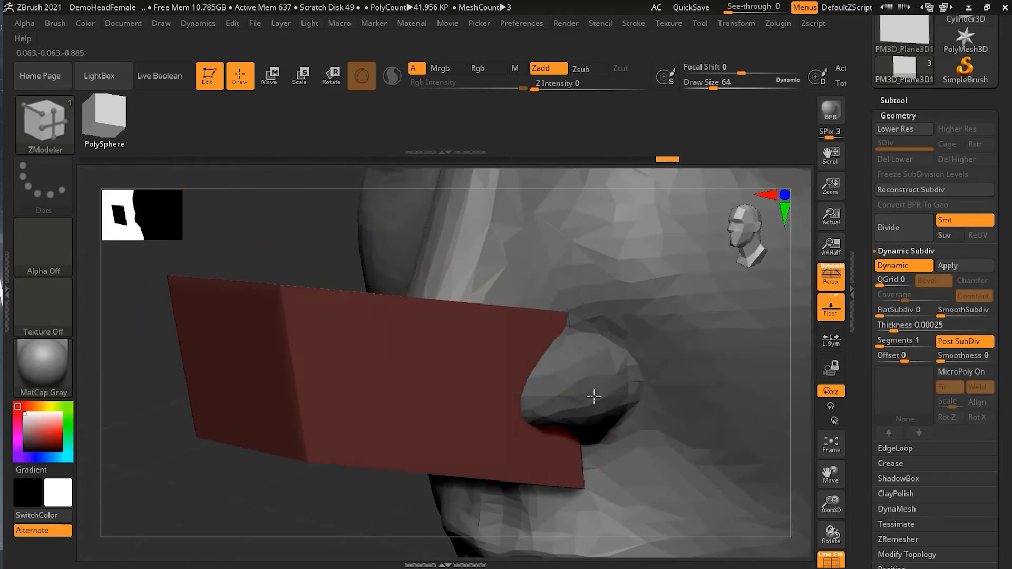
drag(593, 397, 493, 349)
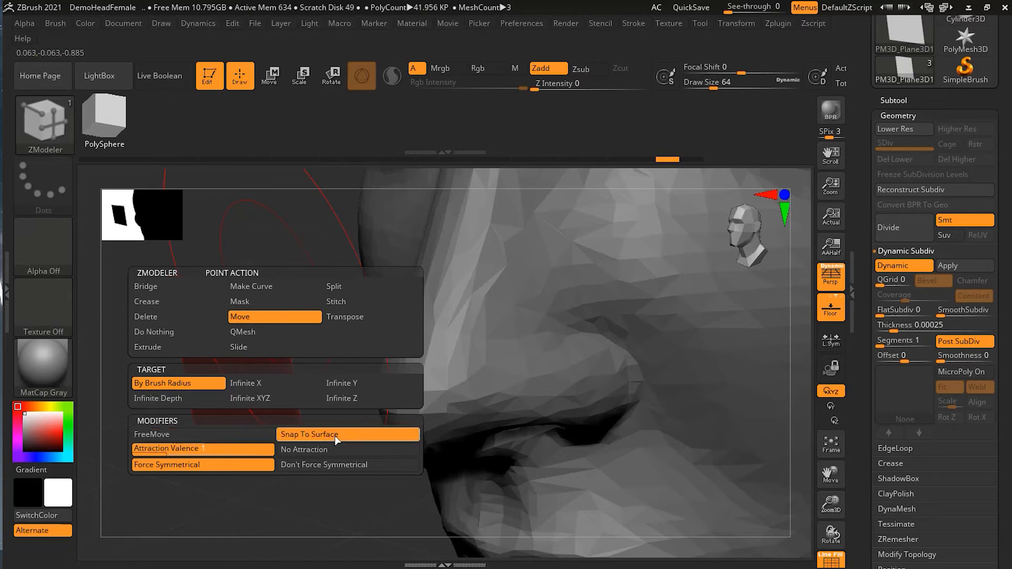
Set point Move to Snap To Surface and drag a strip point onto the nose bridge.
click(309, 433)
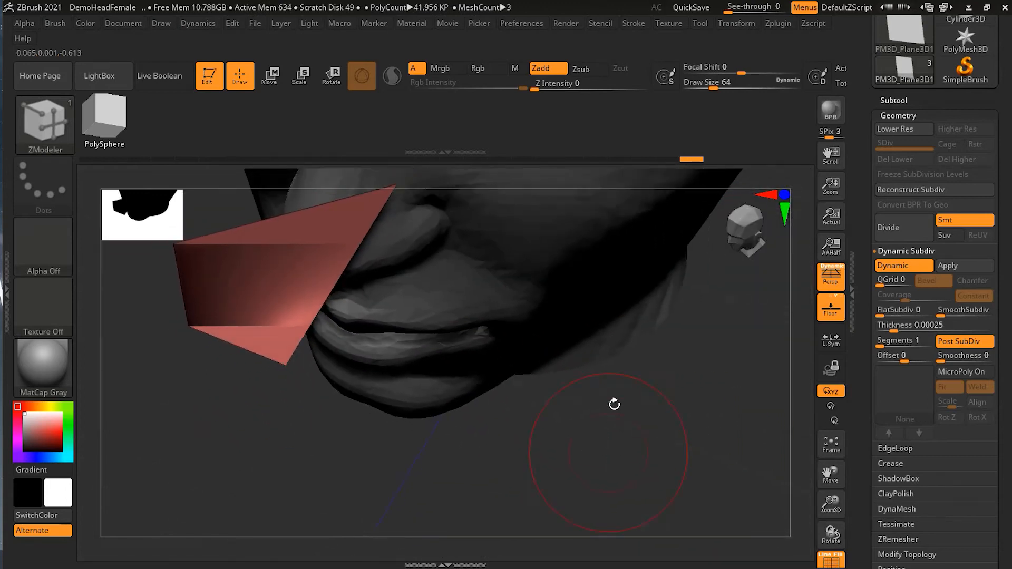
drag(613, 404, 427, 279)
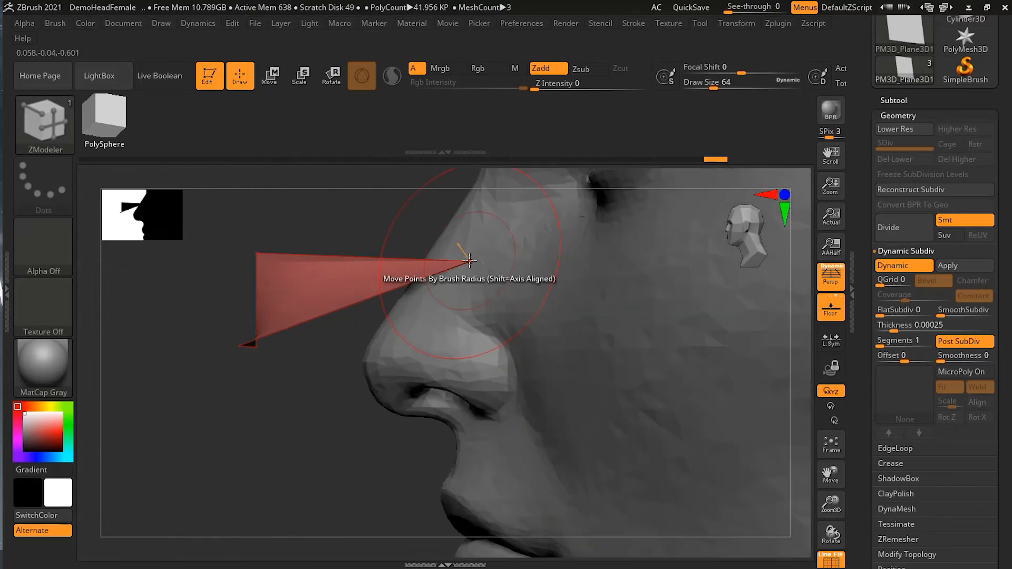
drag(468, 261, 665, 262)
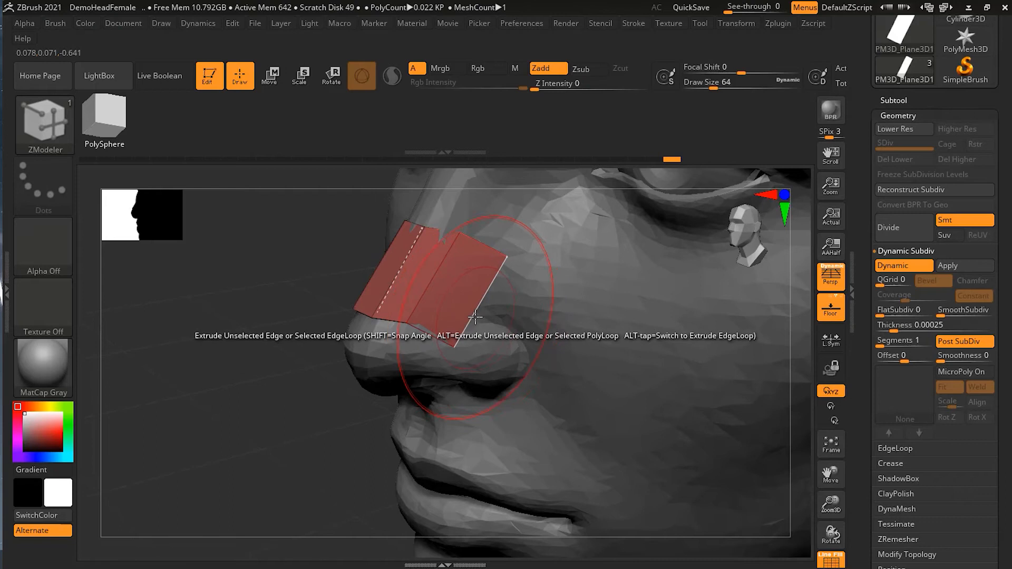
Extrude two more quad rows from the nose-bridge strip and pull their points onto the cheek surface.
drag(474, 316, 533, 392)
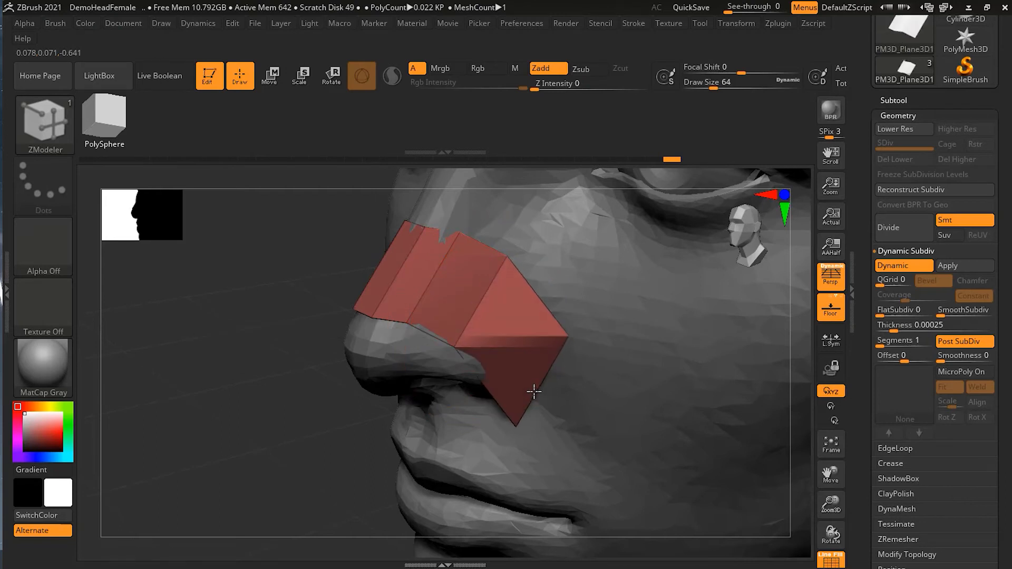
drag(533, 392, 271, 452)
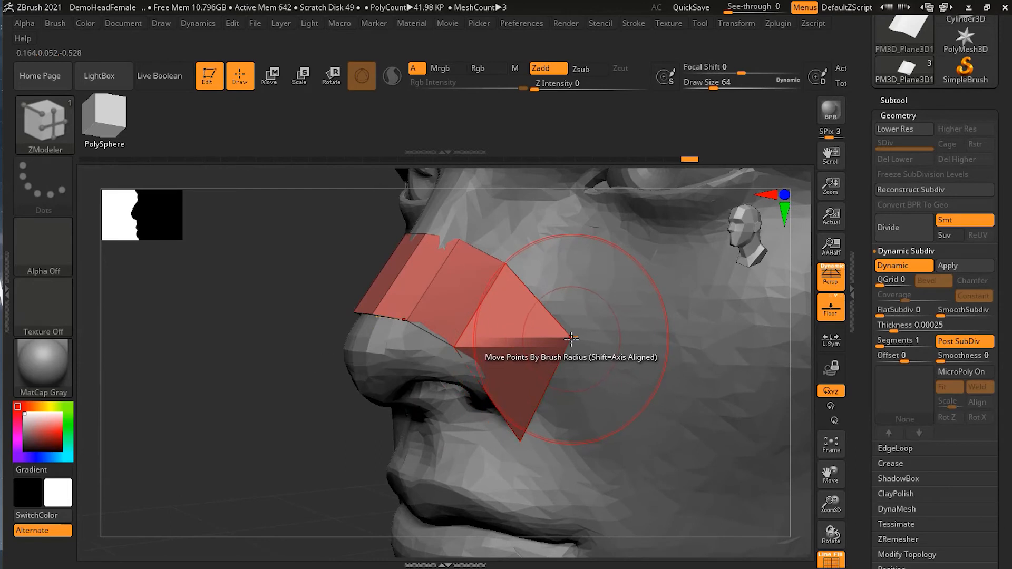
drag(571, 338, 592, 422)
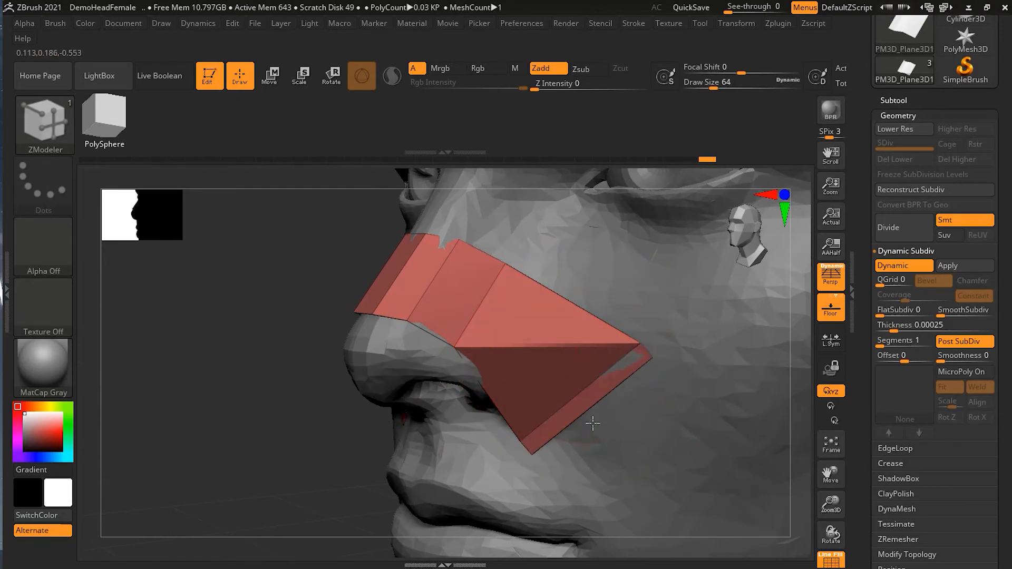
drag(593, 422, 367, 487)
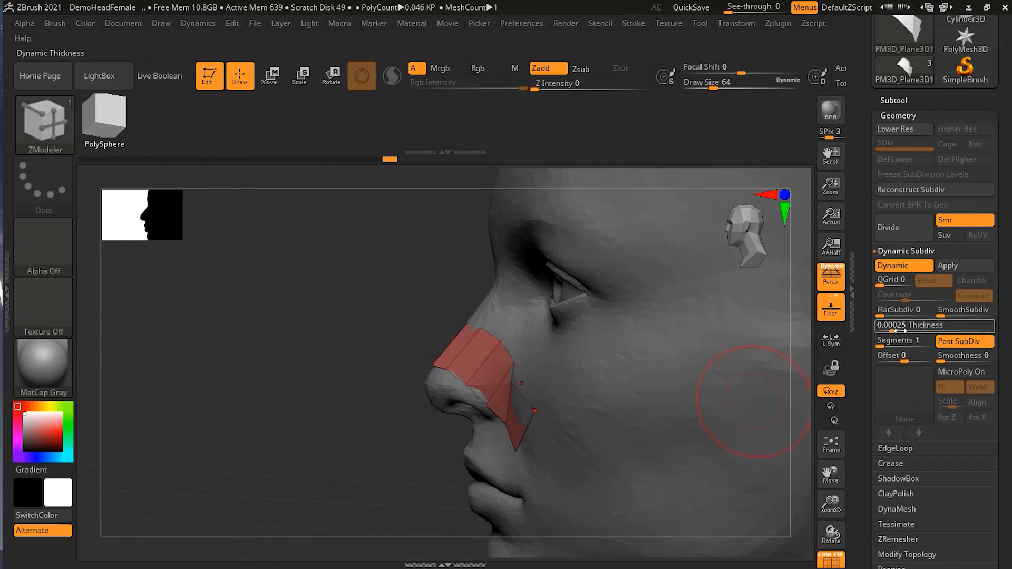
Adjust the strip's dynamic thickness and extrude a new quad strip from the nose toward the cheek.
drag(909, 326, 917, 325)
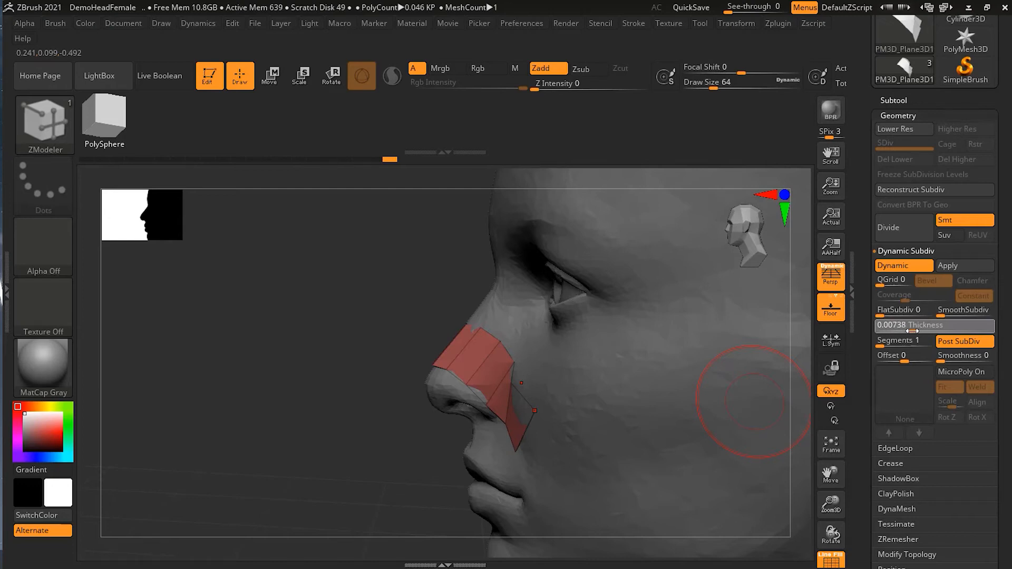
drag(916, 326, 897, 325)
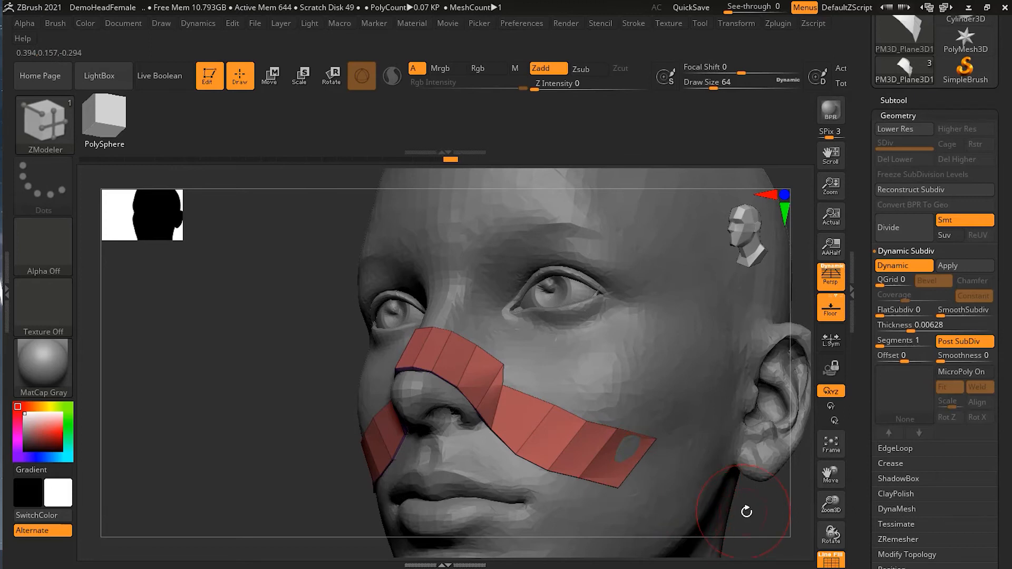
drag(745, 510, 419, 504)
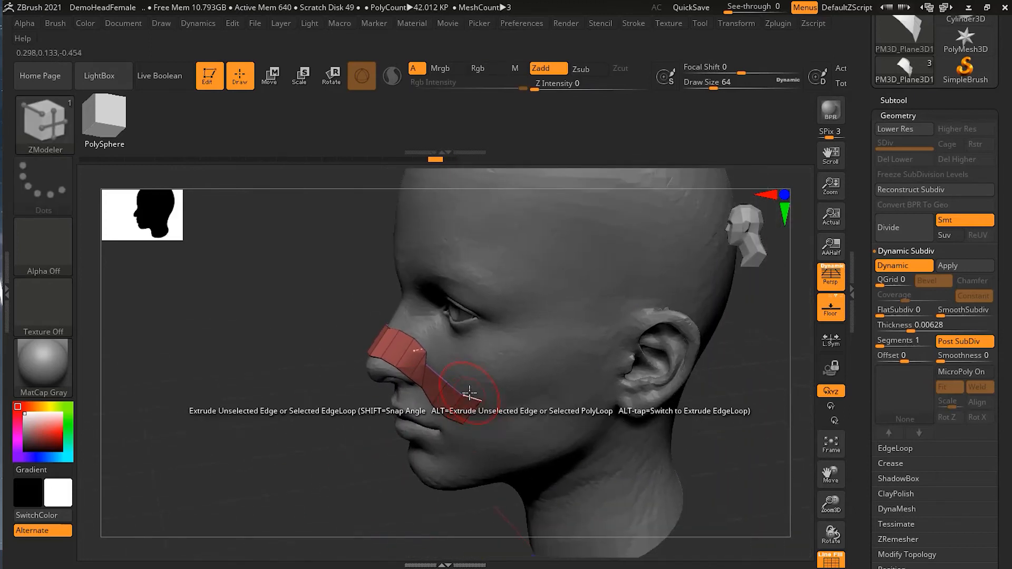
drag(471, 392, 417, 402)
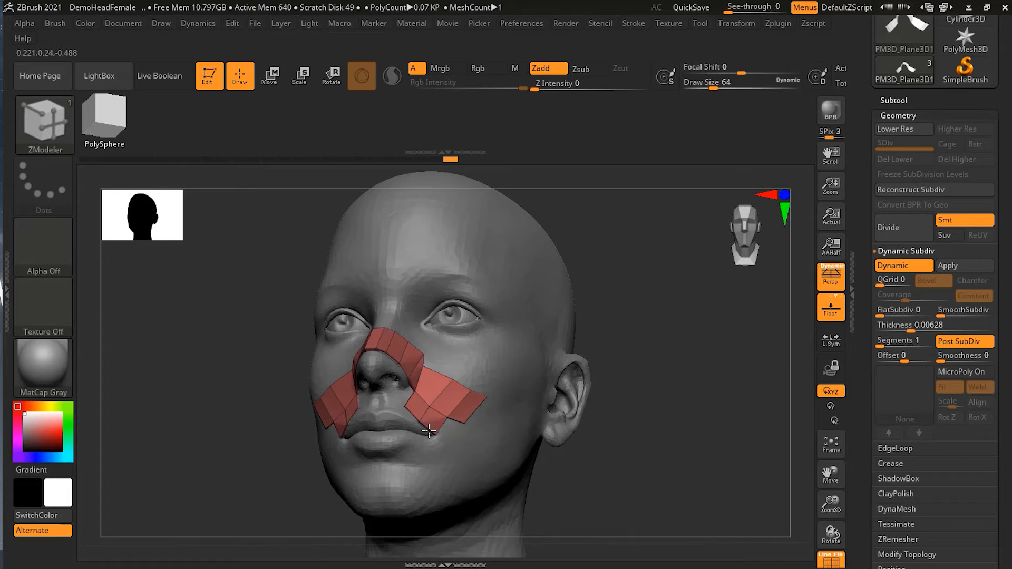
drag(426, 432, 731, 463)
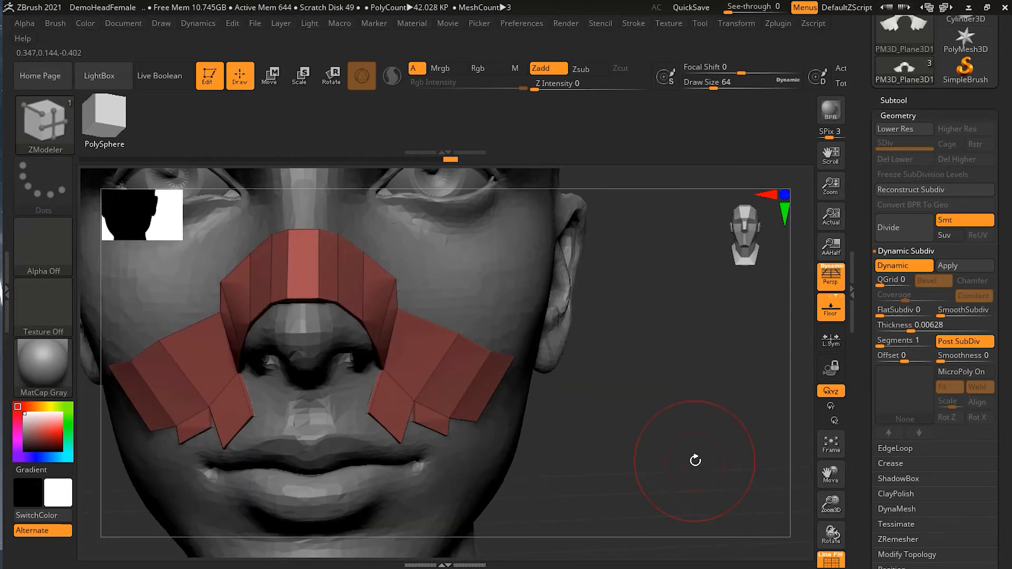
mouse_move(426, 411)
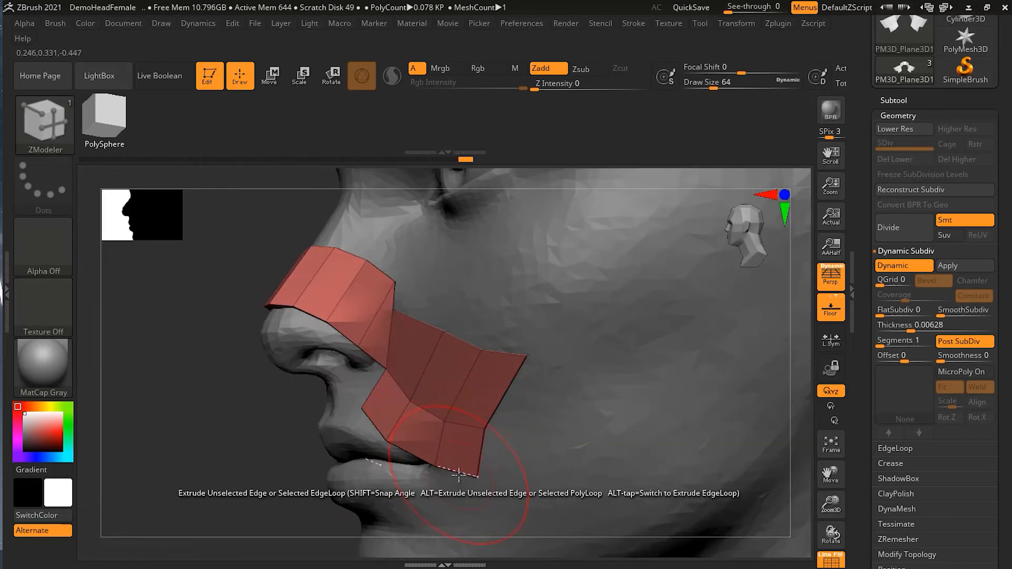
Extrude the cheek strip down past the mouth corner and move its points to fit around the mouth.
drag(458, 478, 657, 423)
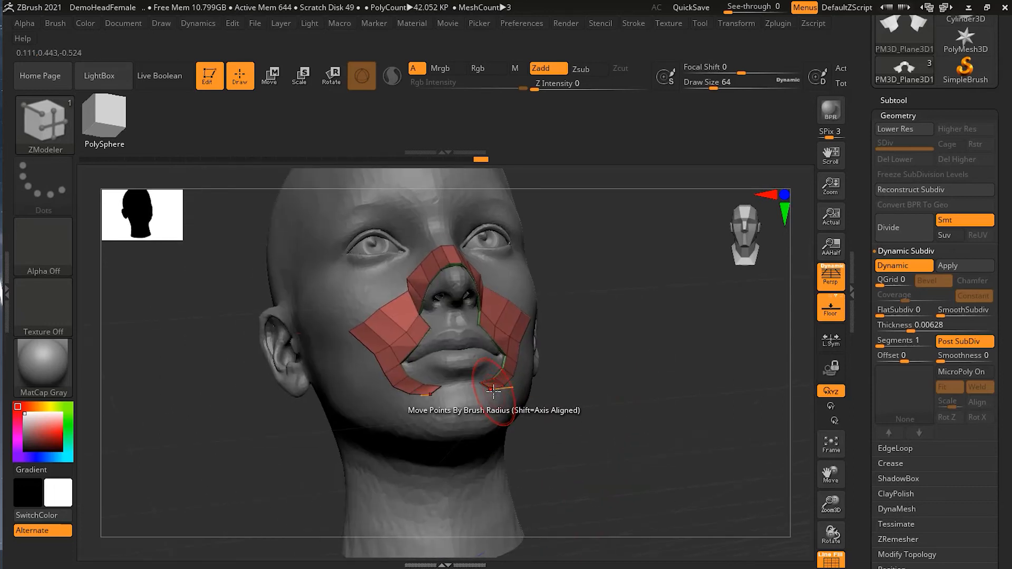
drag(490, 390, 483, 397)
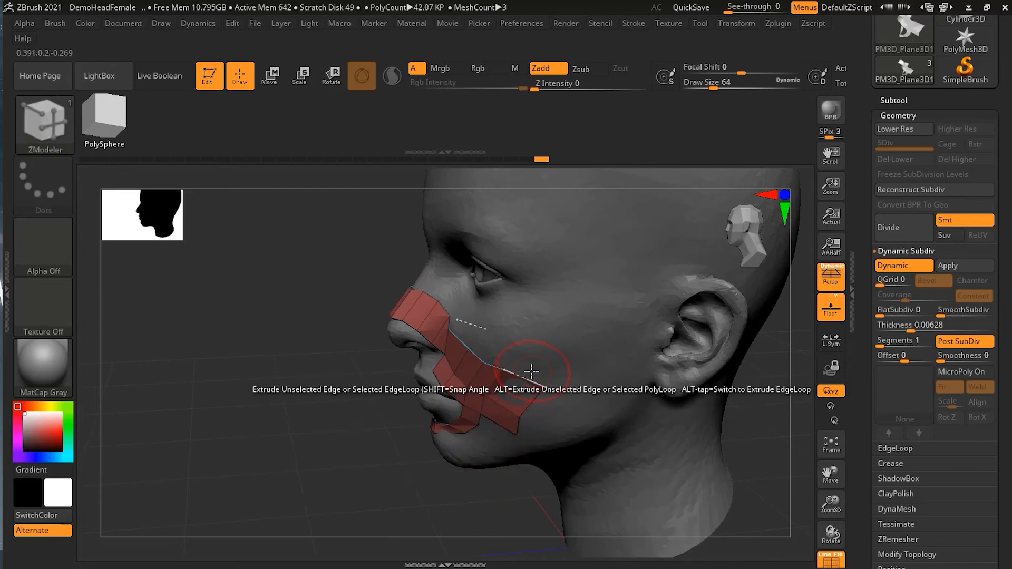
Extrude a quad strip along the jaw toward the chin and inspect it from another angle.
drag(532, 371, 616, 213)
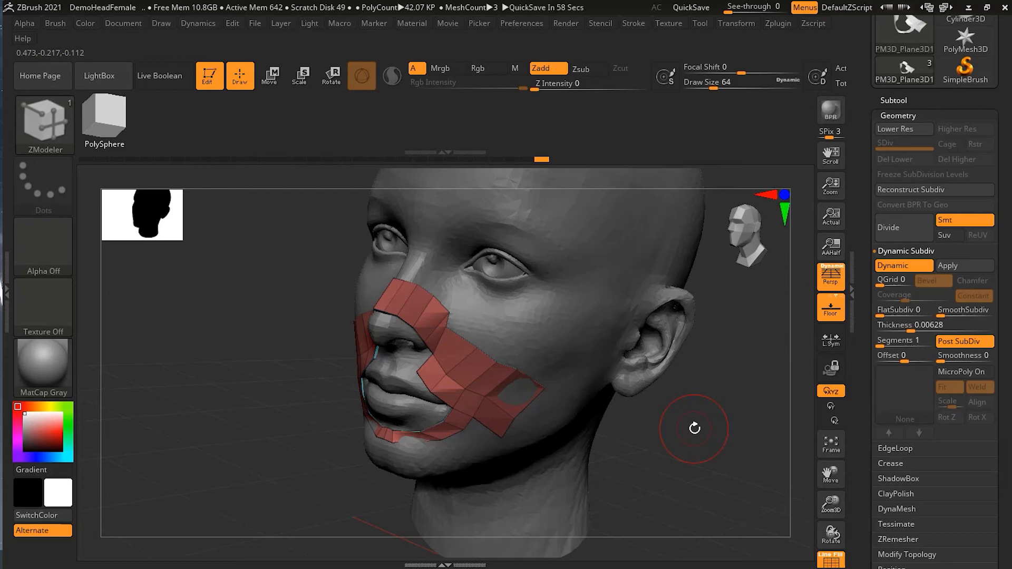
drag(693, 428, 694, 438)
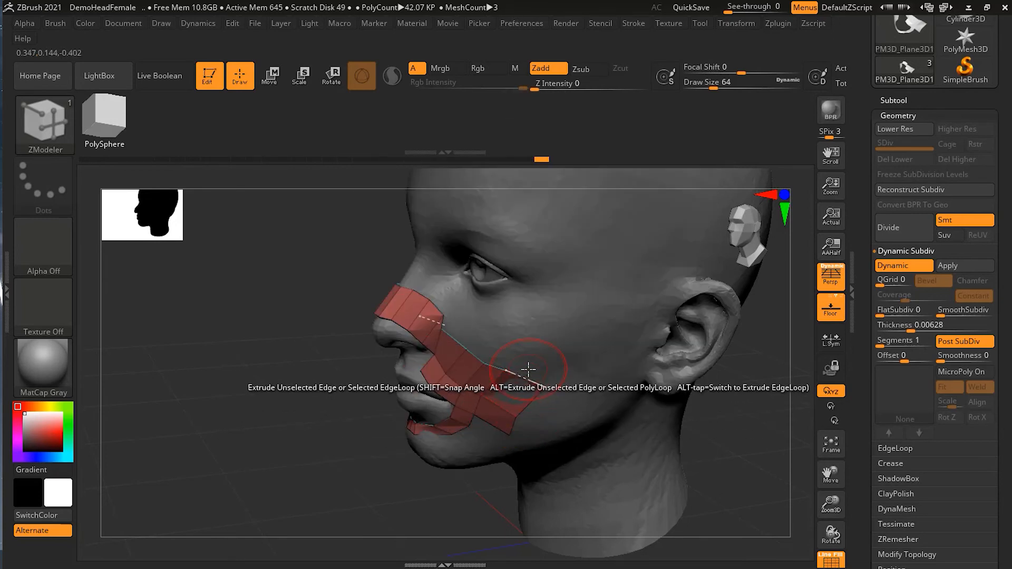
Extrude a strip across the cheek toward the ear and conform its points to the face surface.
drag(528, 369, 598, 248)
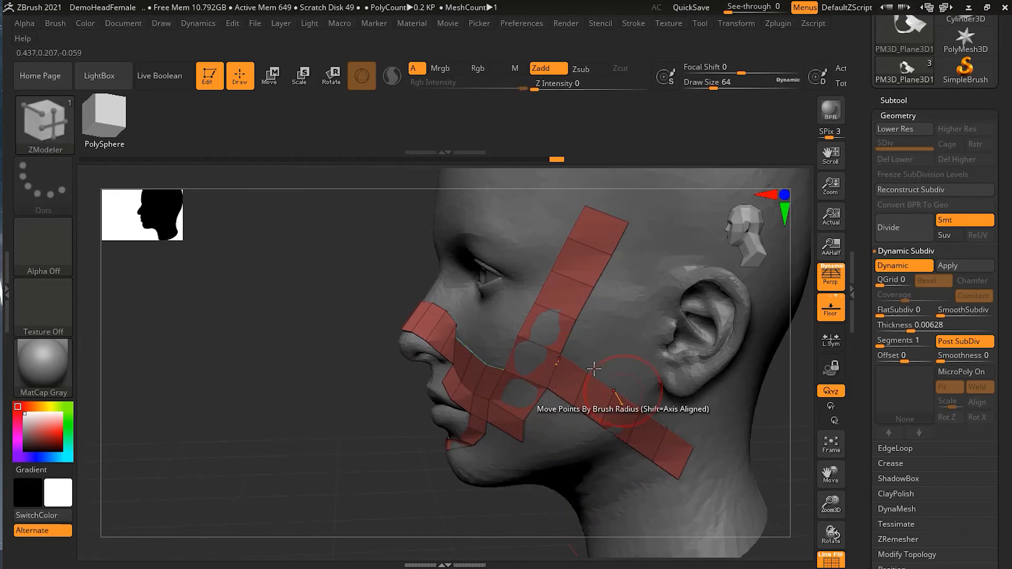
click(593, 367)
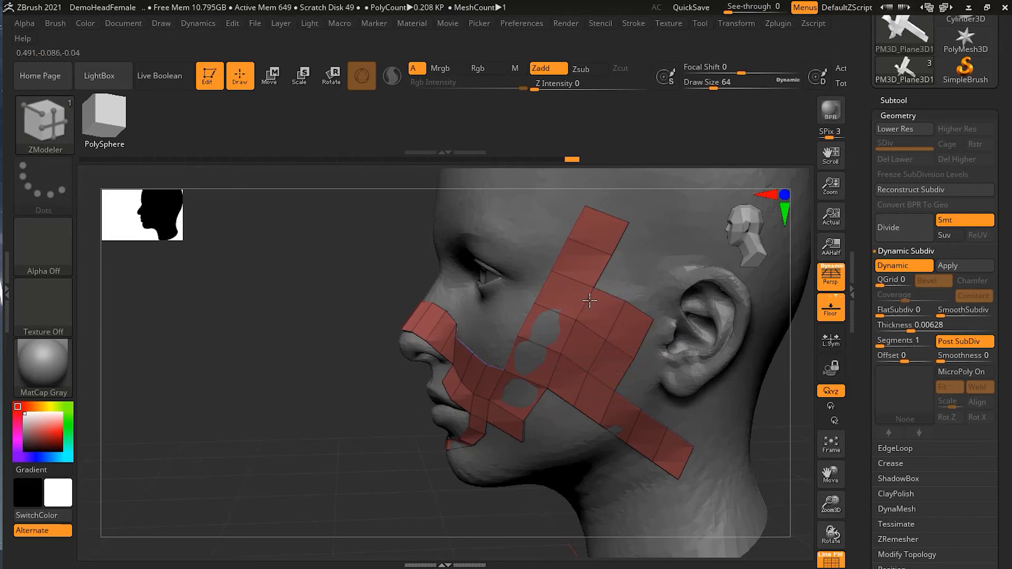
drag(587, 300, 552, 429)
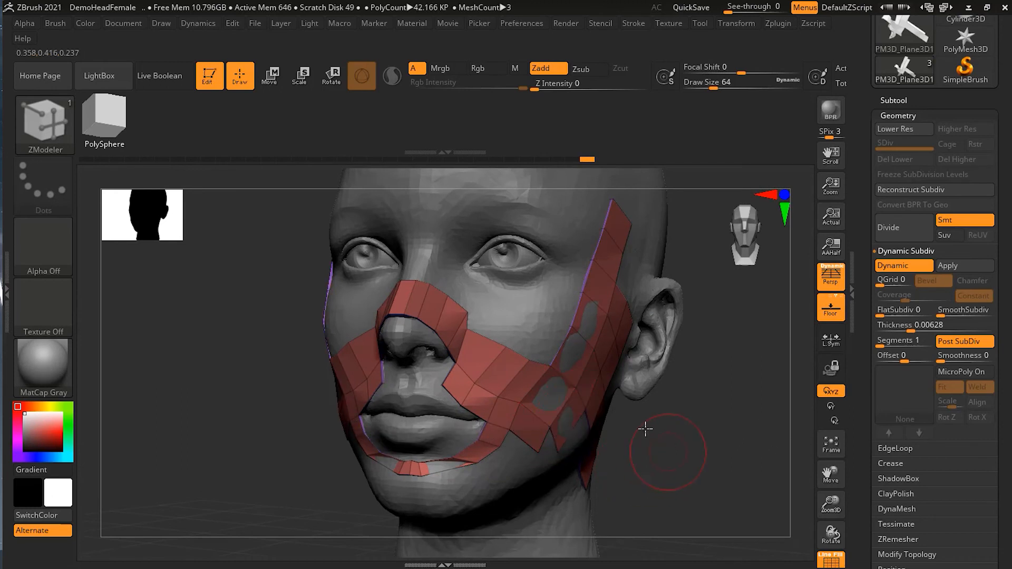
drag(644, 428, 471, 492)
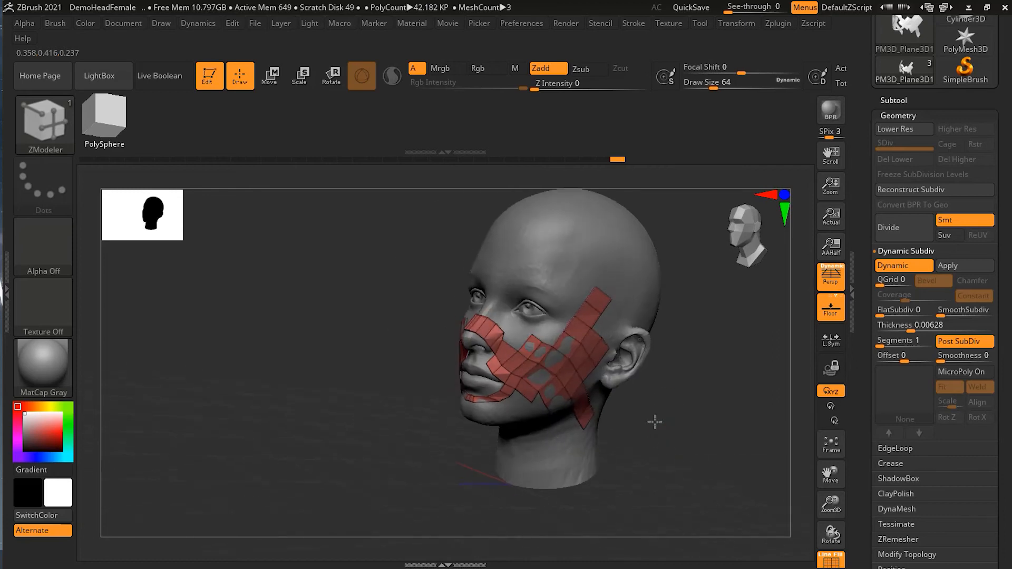
drag(654, 422, 599, 376)
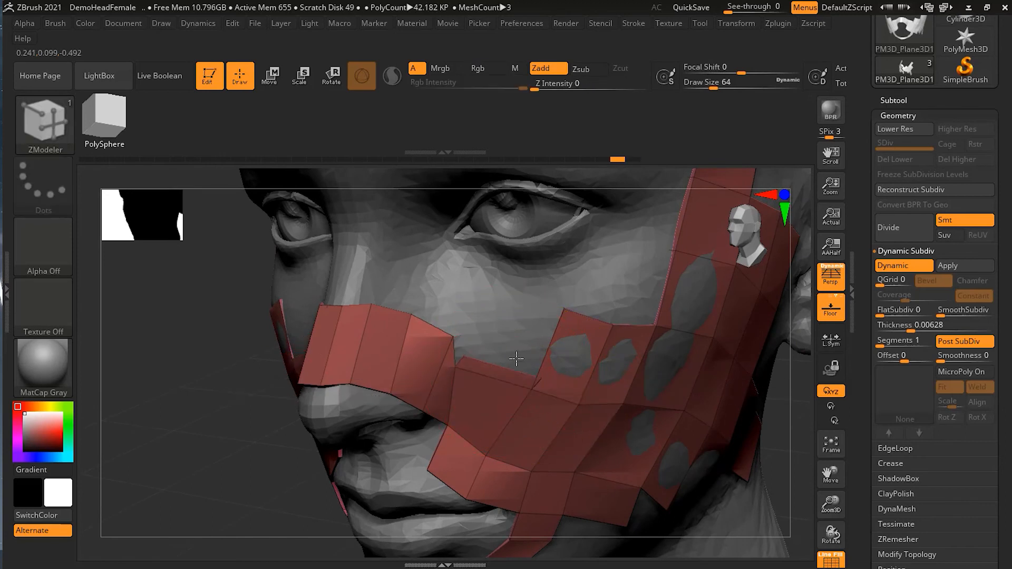
drag(516, 358, 558, 307)
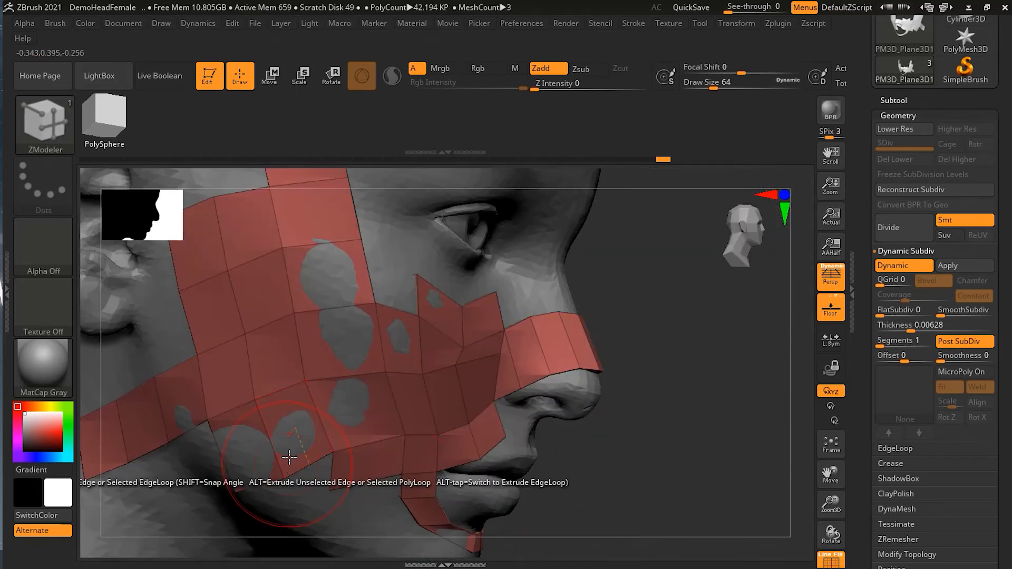
Extrude another quad row on the cheek patch and check it in the view.
drag(289, 456, 605, 450)
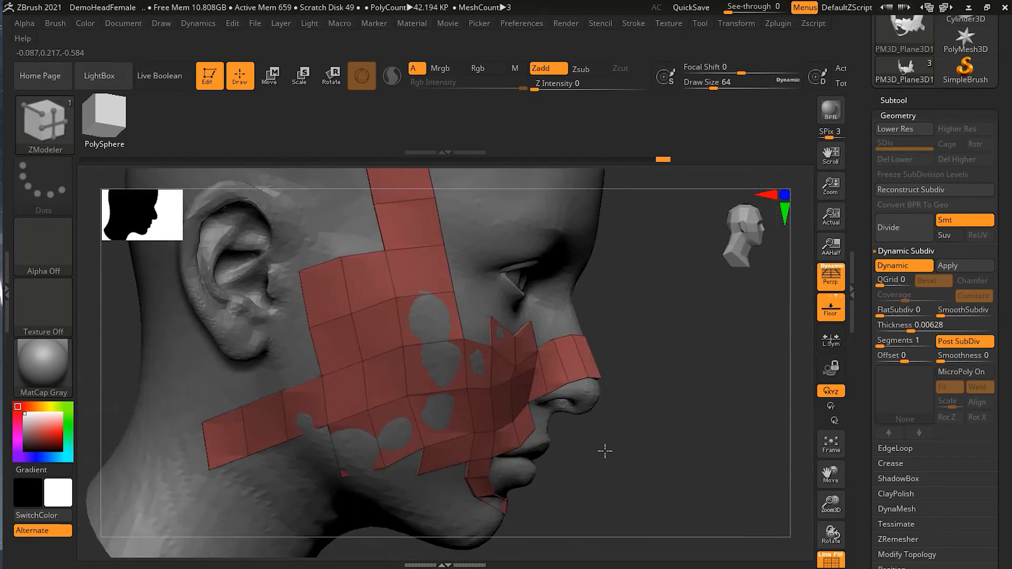
drag(605, 450, 605, 448)
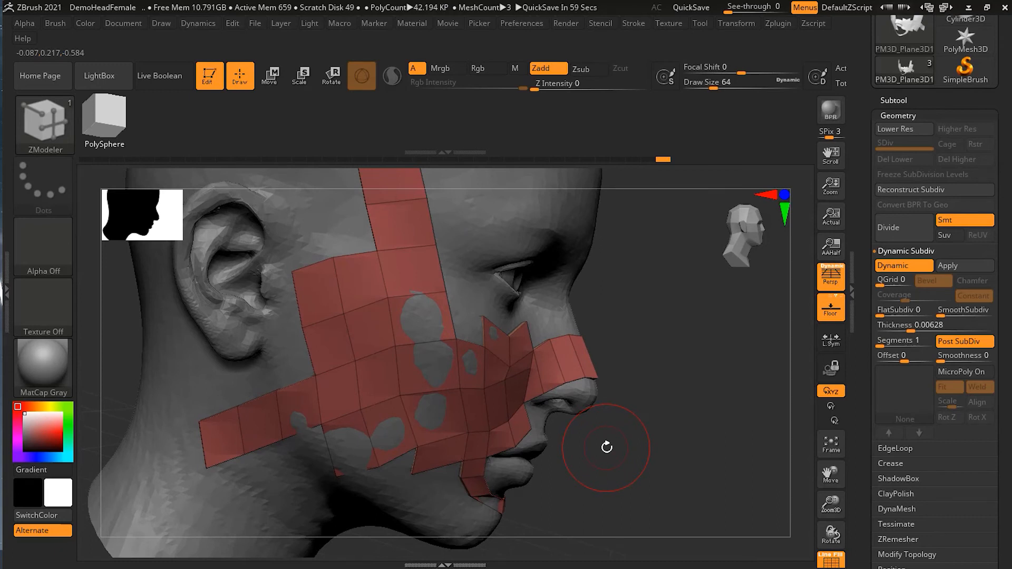
mouse_move(326, 294)
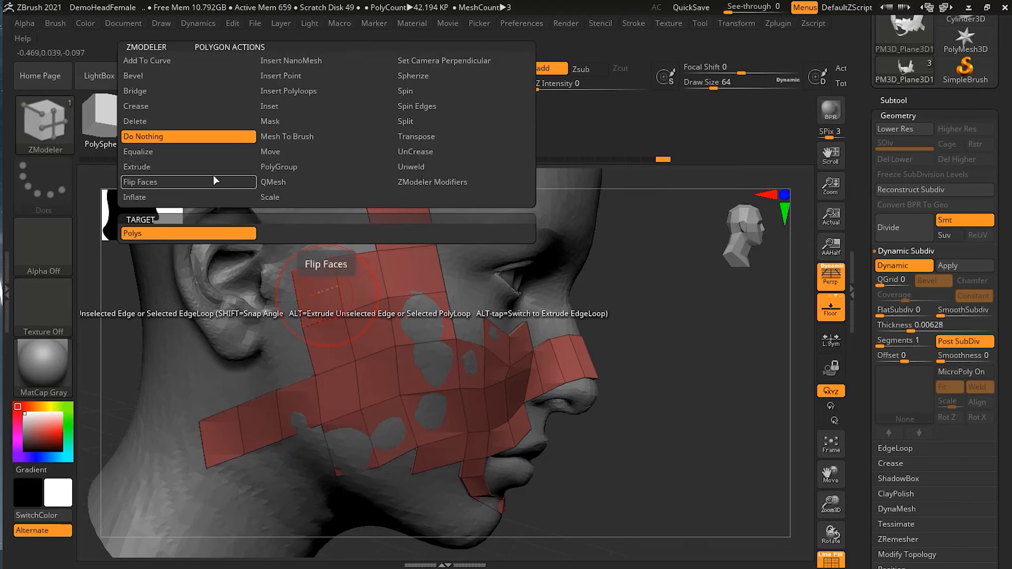
mouse_move(278, 123)
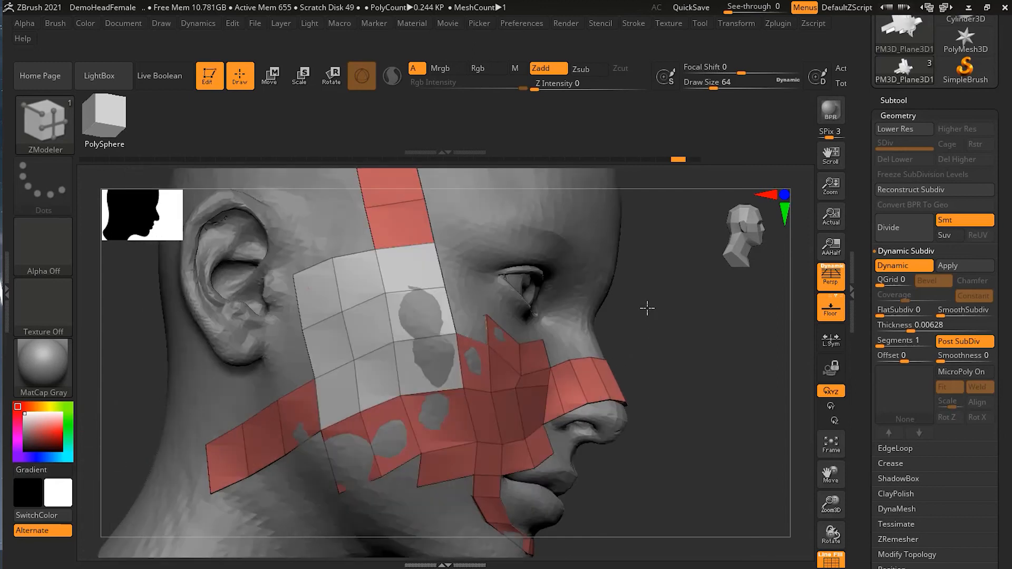
Choose Inset as the ZModeler polygon action for the cheek patch.
click(398, 277)
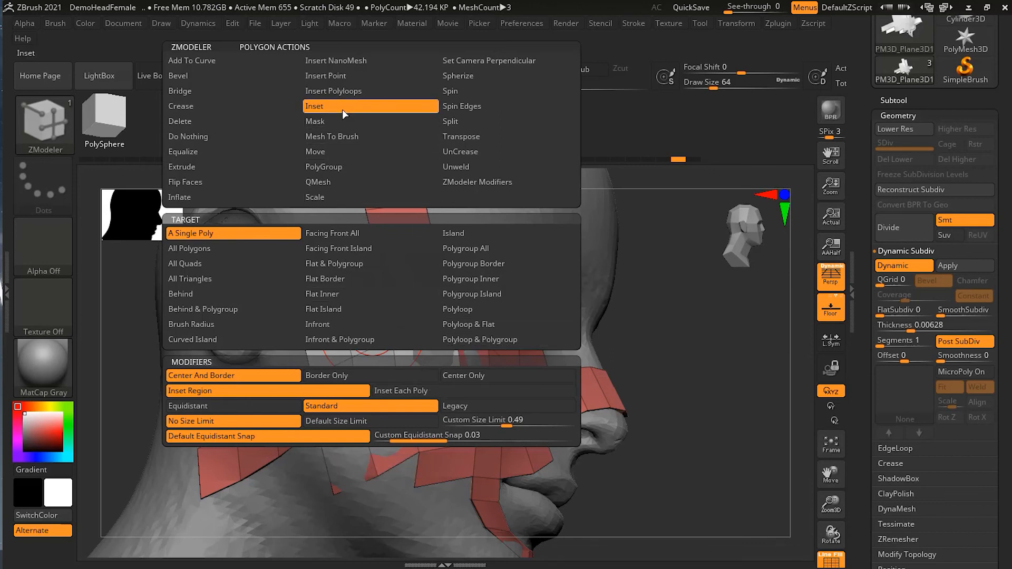
mouse_move(370, 405)
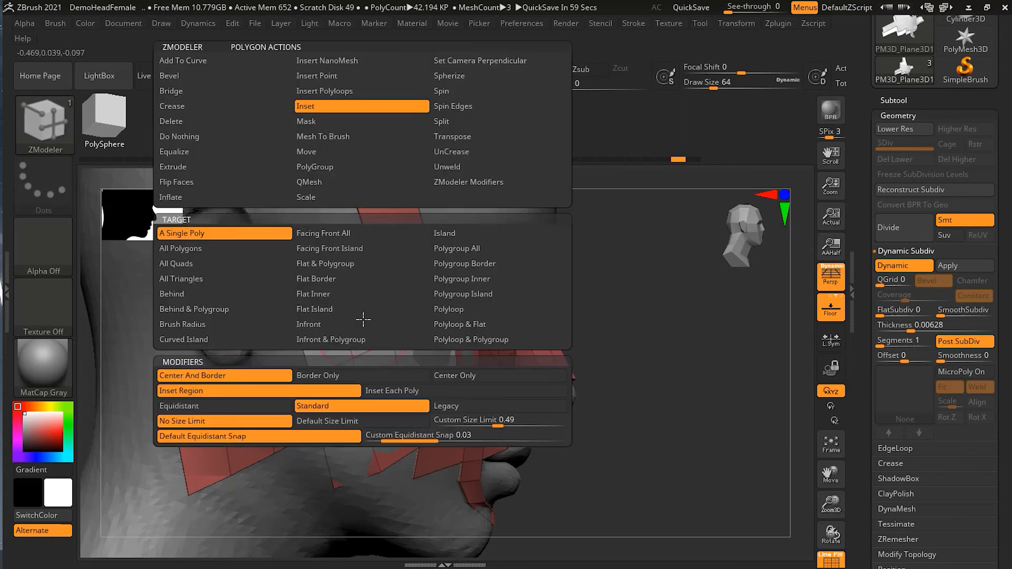
mouse_move(224, 405)
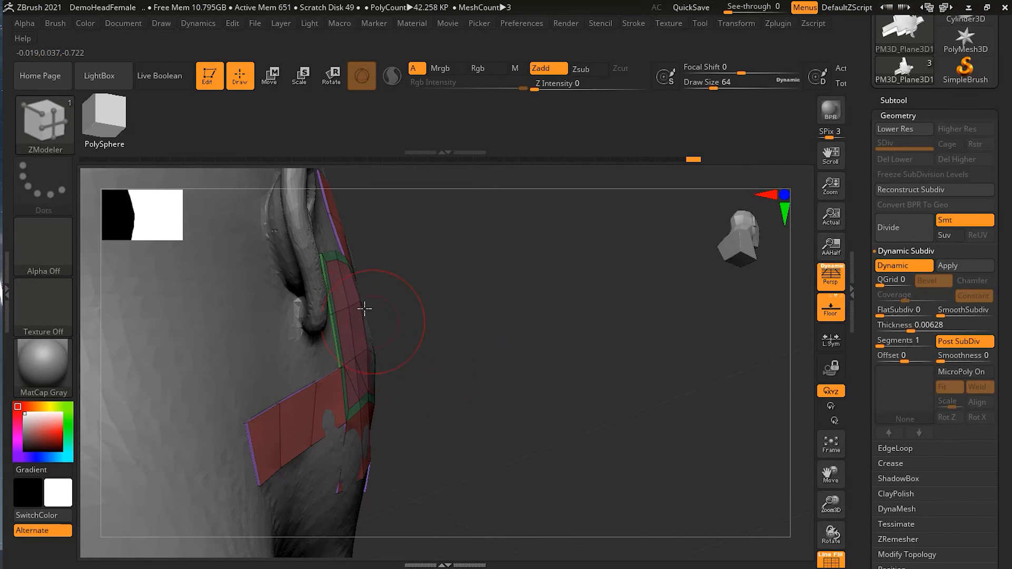
Inset an equidistant border loop around the square cheek patch and review it.
drag(365, 306, 455, 408)
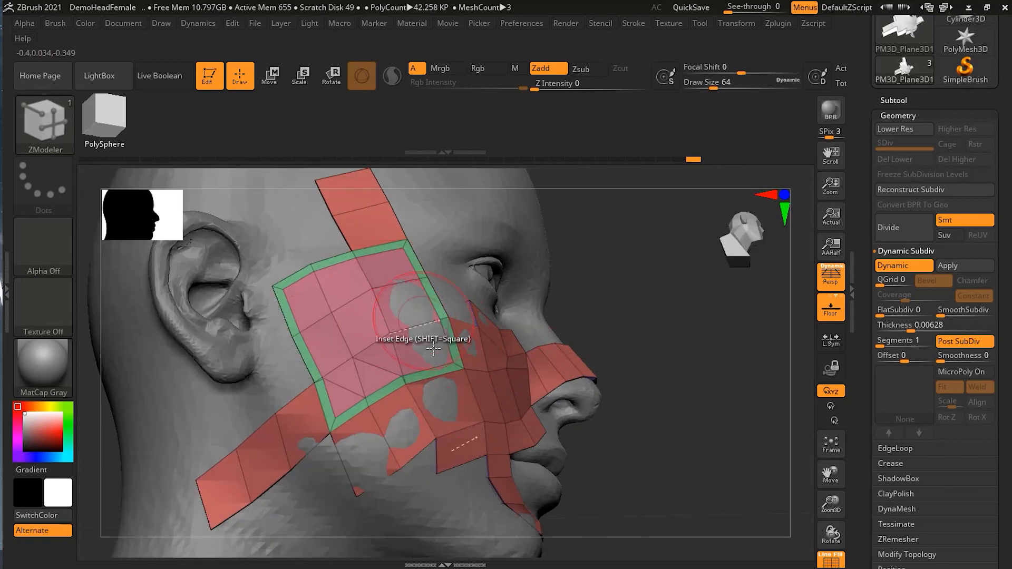
drag(432, 348, 619, 370)
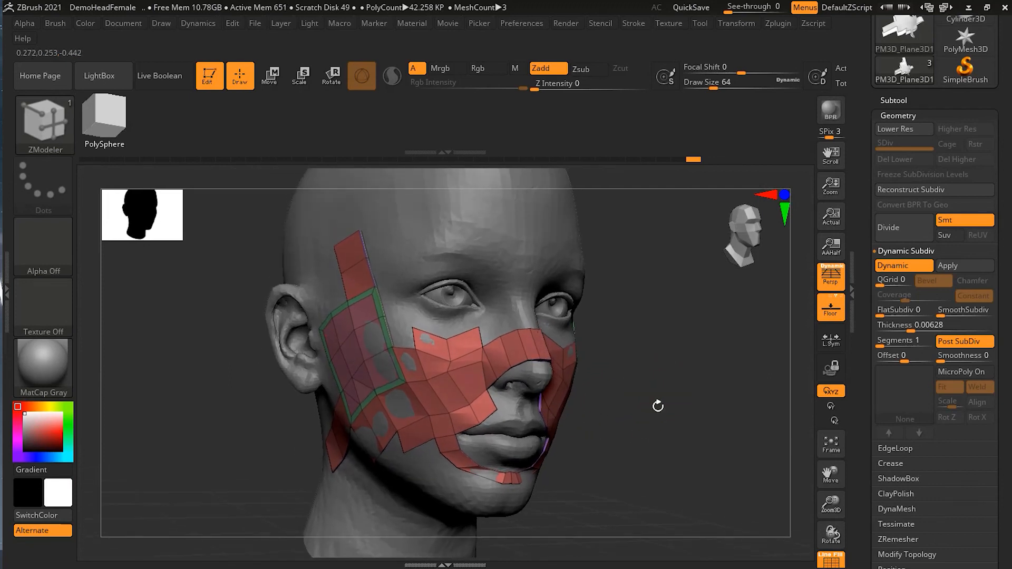
drag(657, 407, 661, 397)
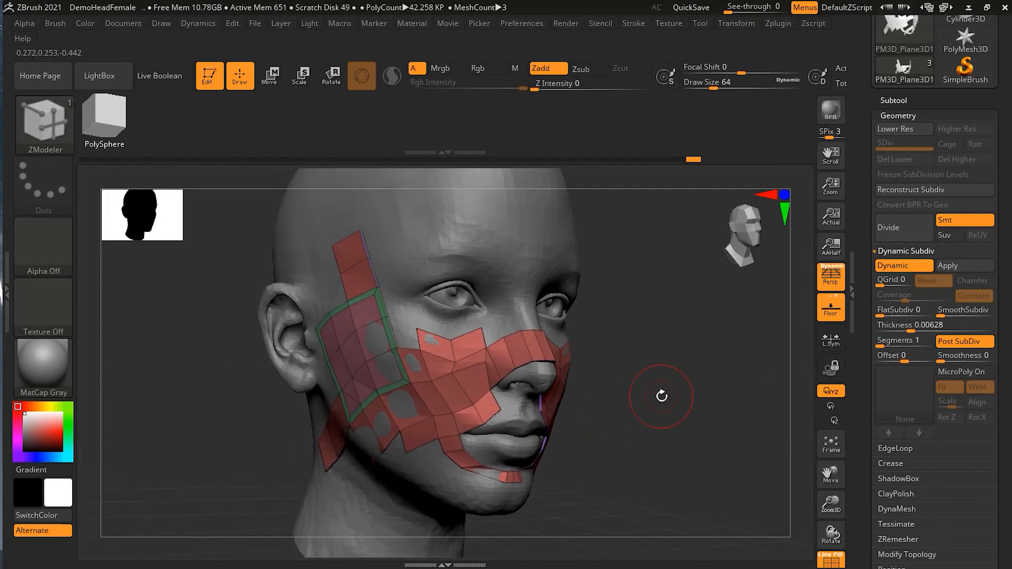